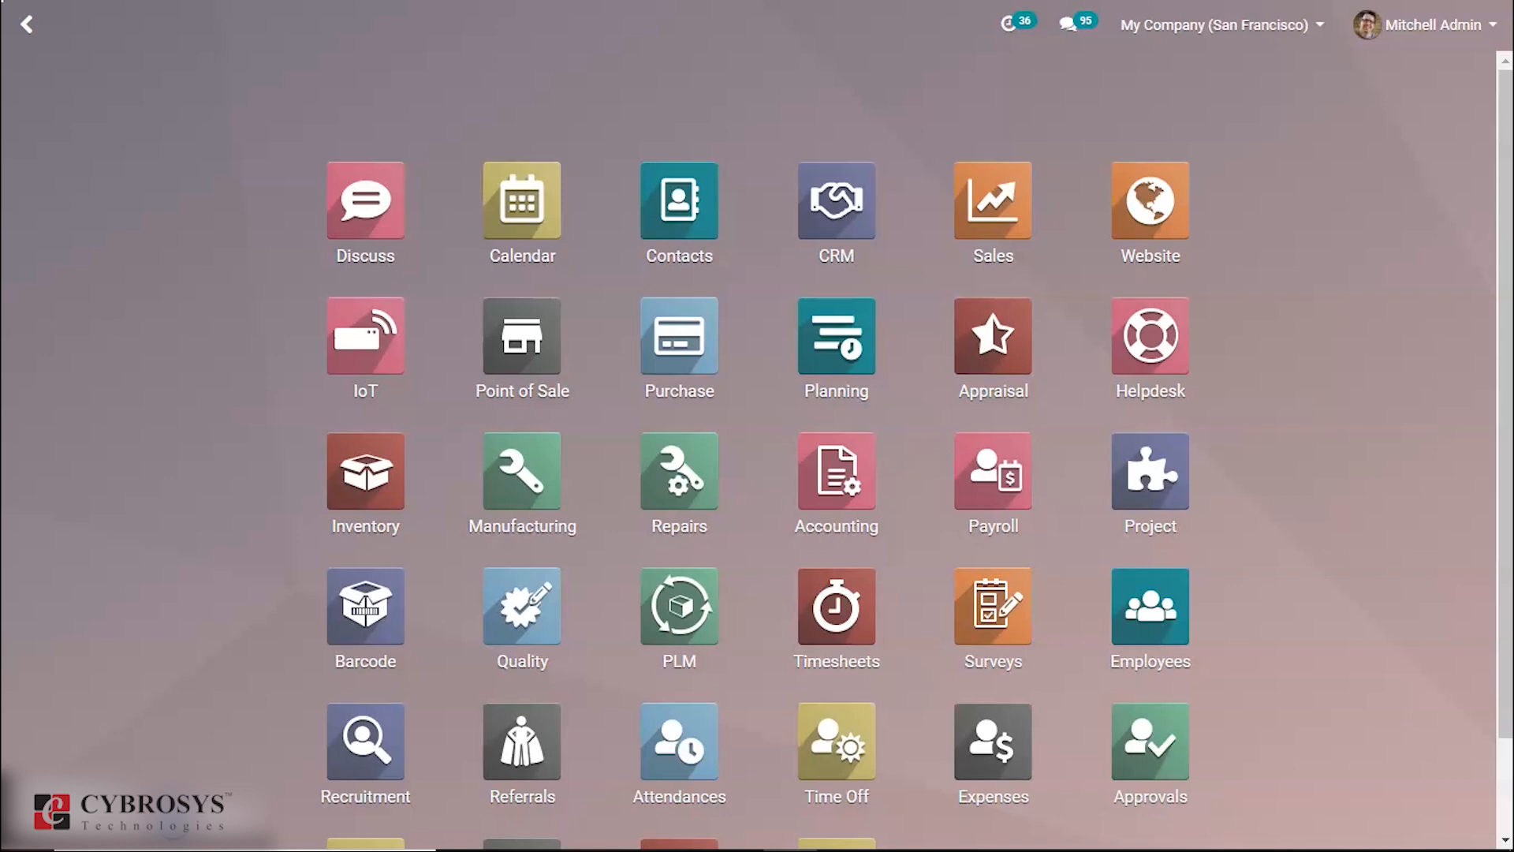
mouse_move(836, 333)
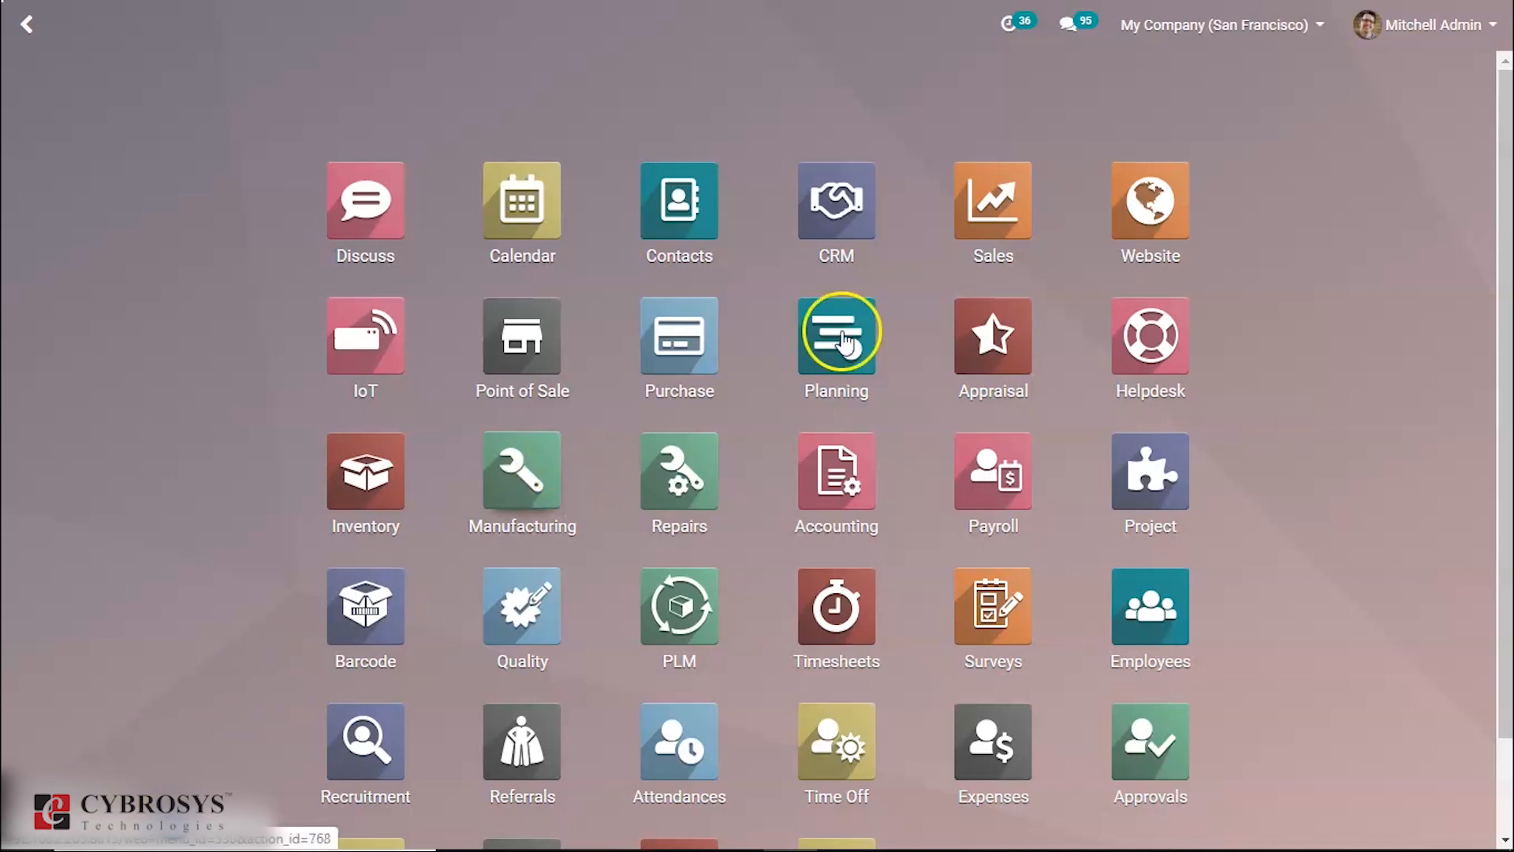
mouse_move(1150, 208)
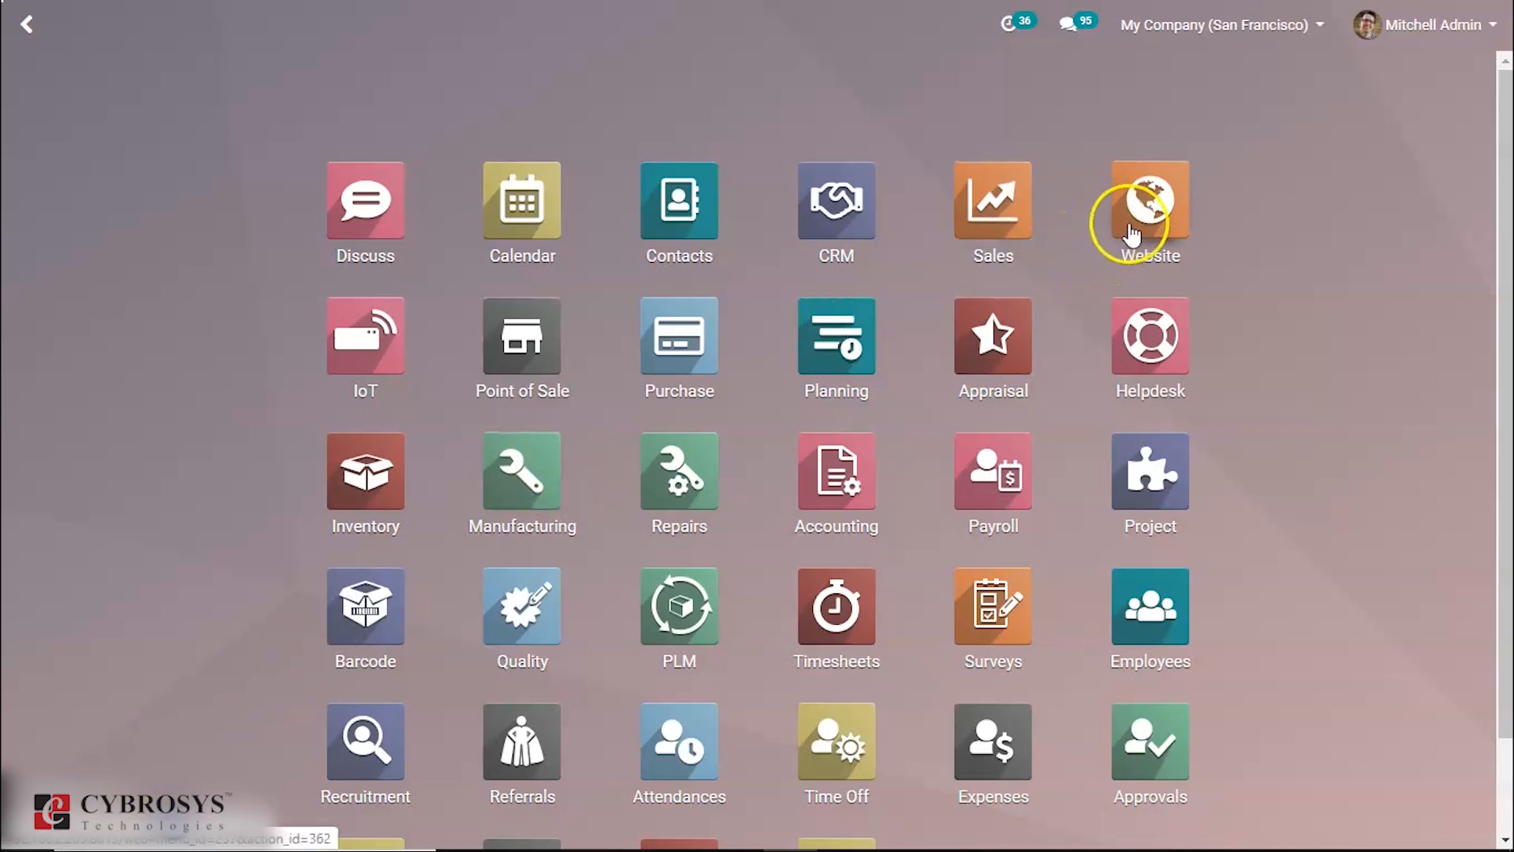
Step: Show the Website app's Products list, filtered to published products
click(1148, 203)
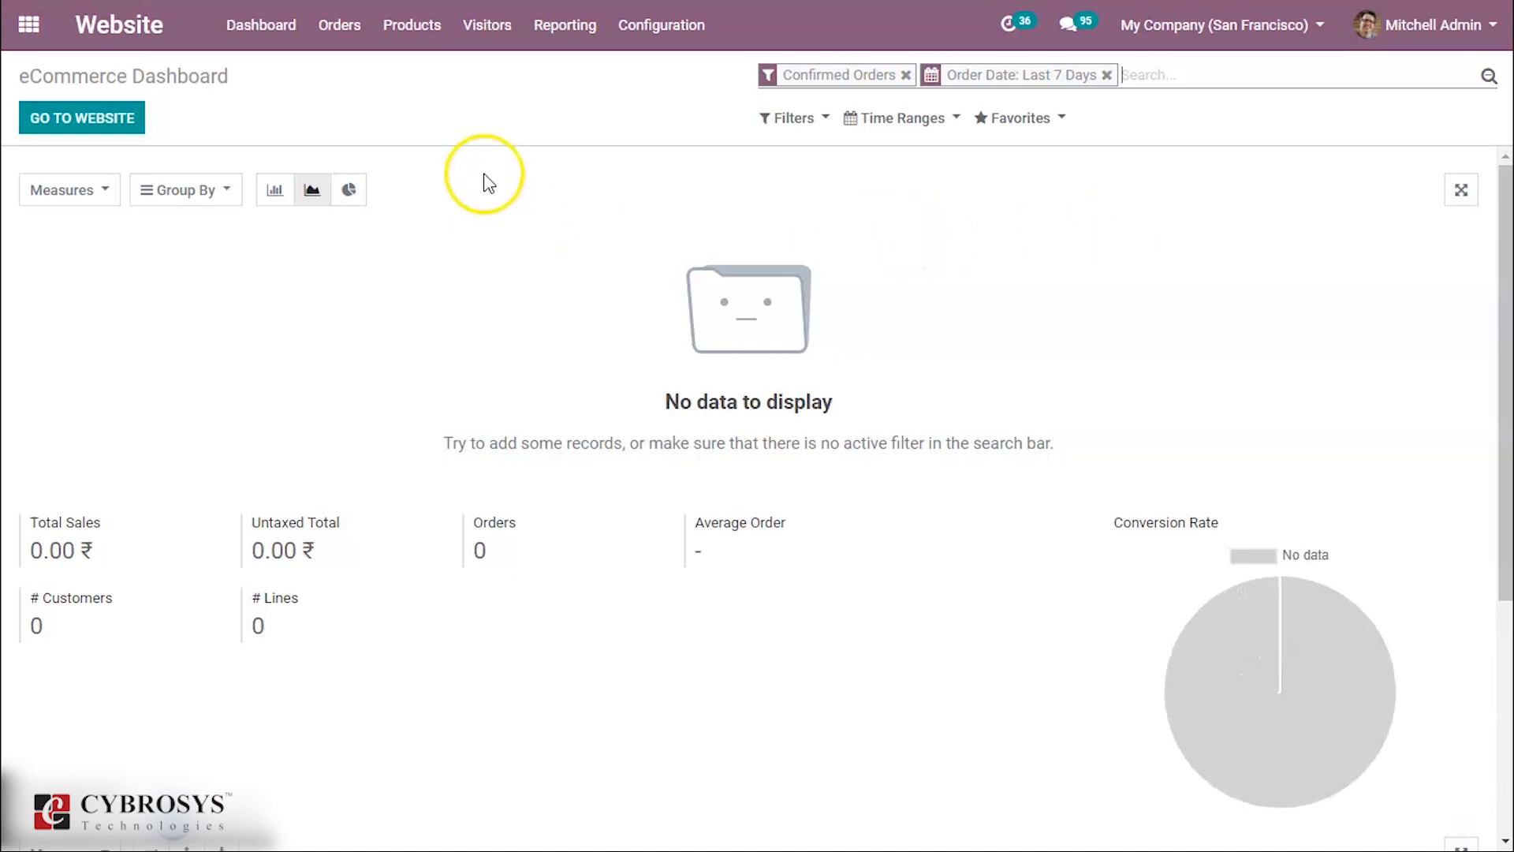
mouse_move(412, 25)
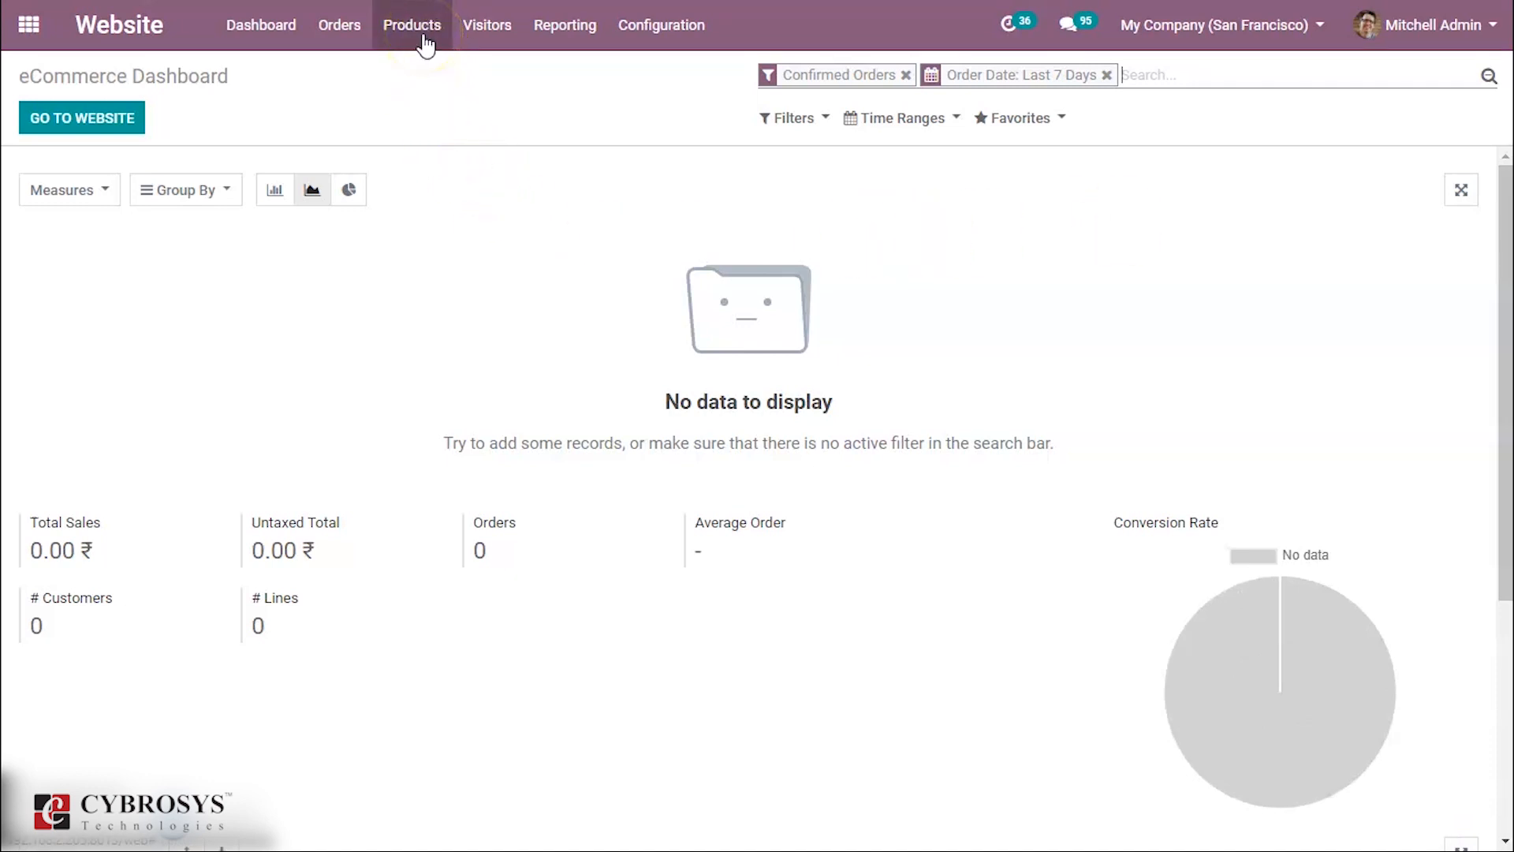
click(411, 25)
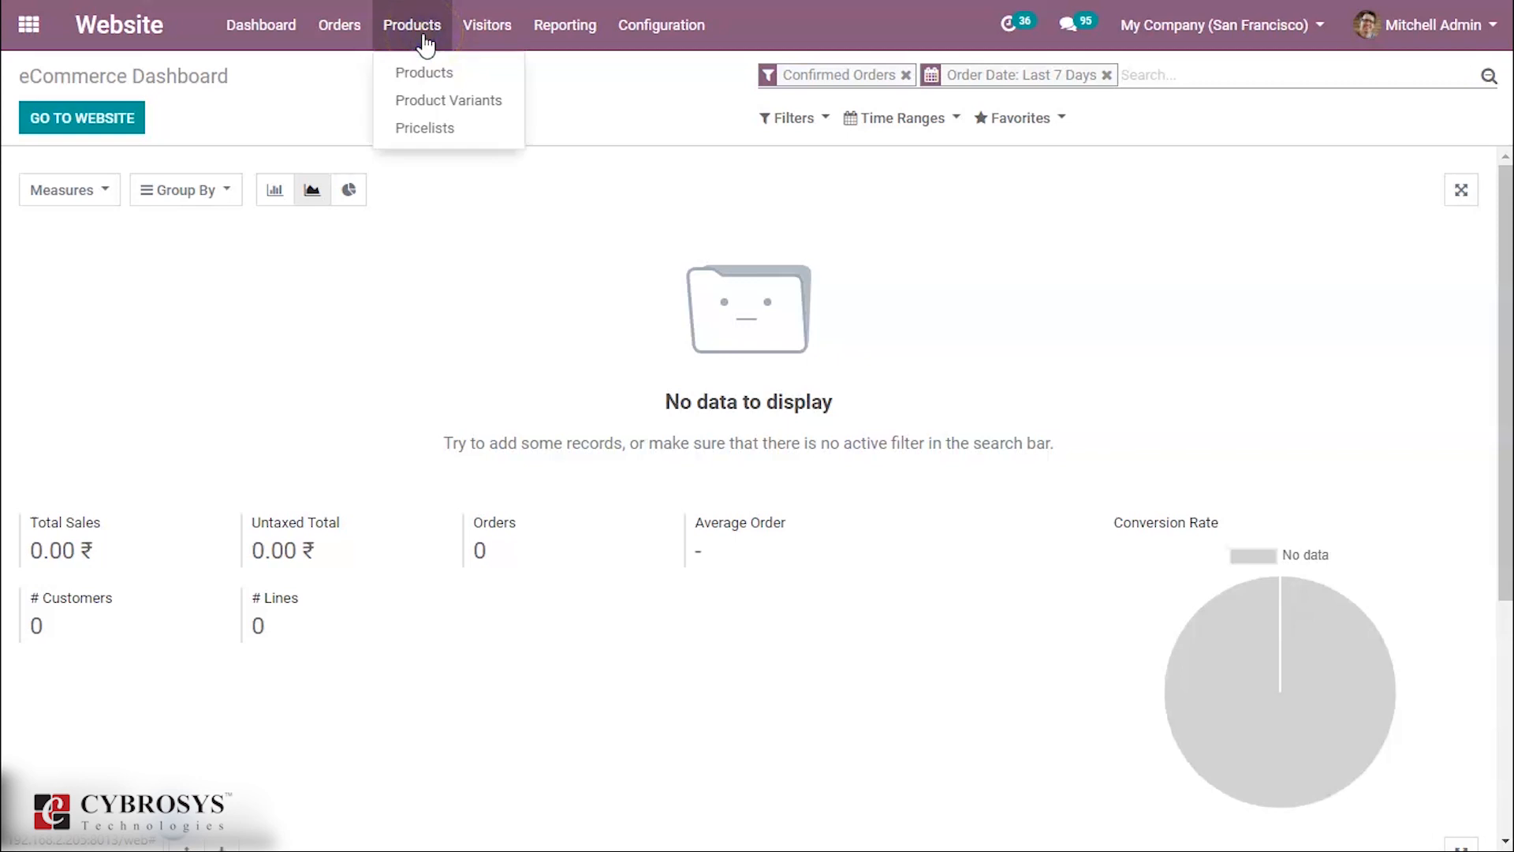
mouse_move(425, 58)
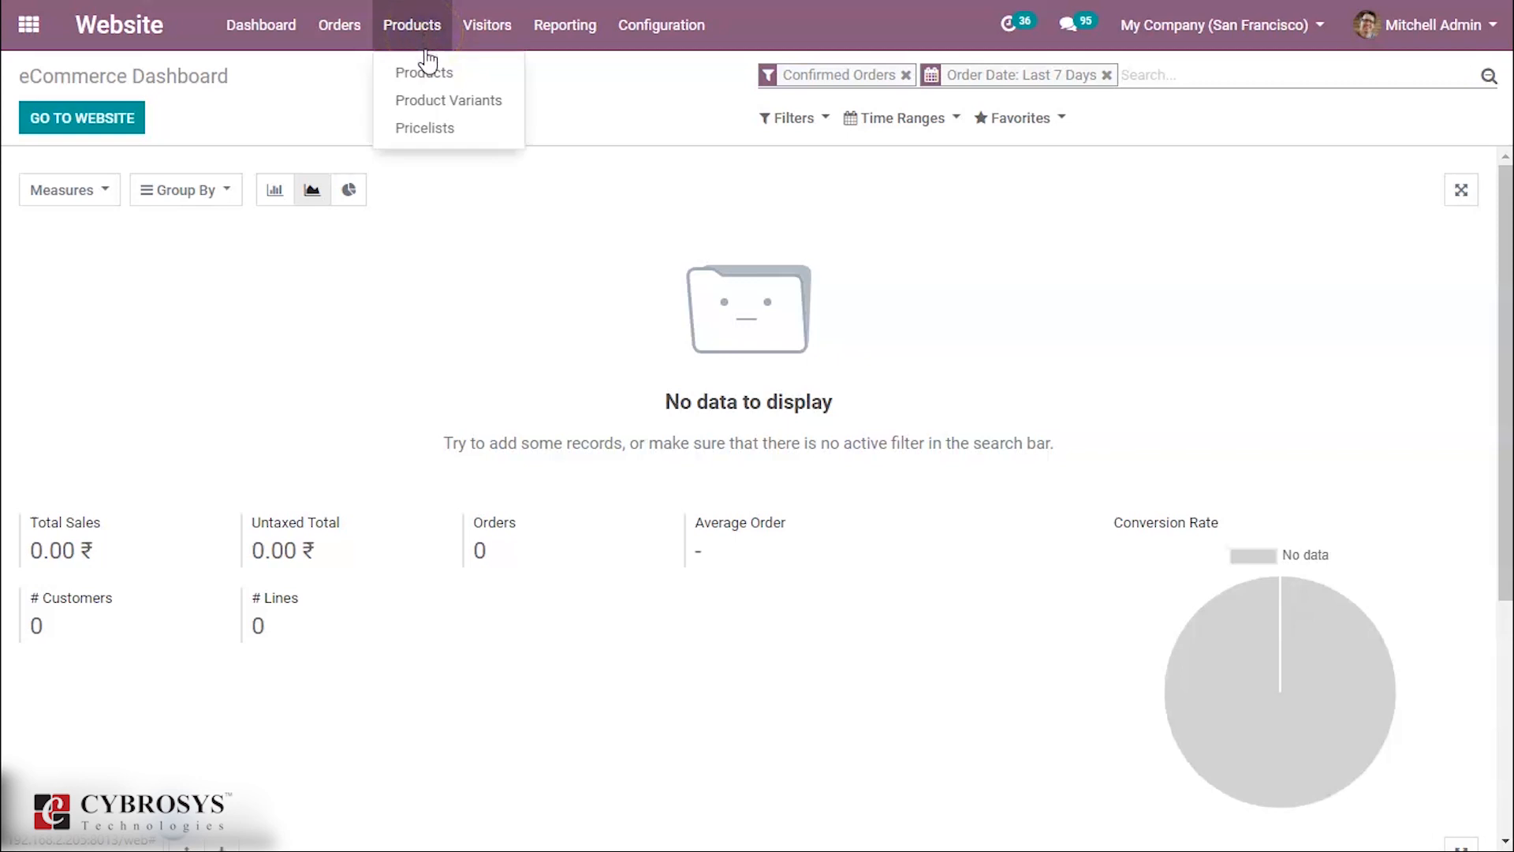
click(422, 73)
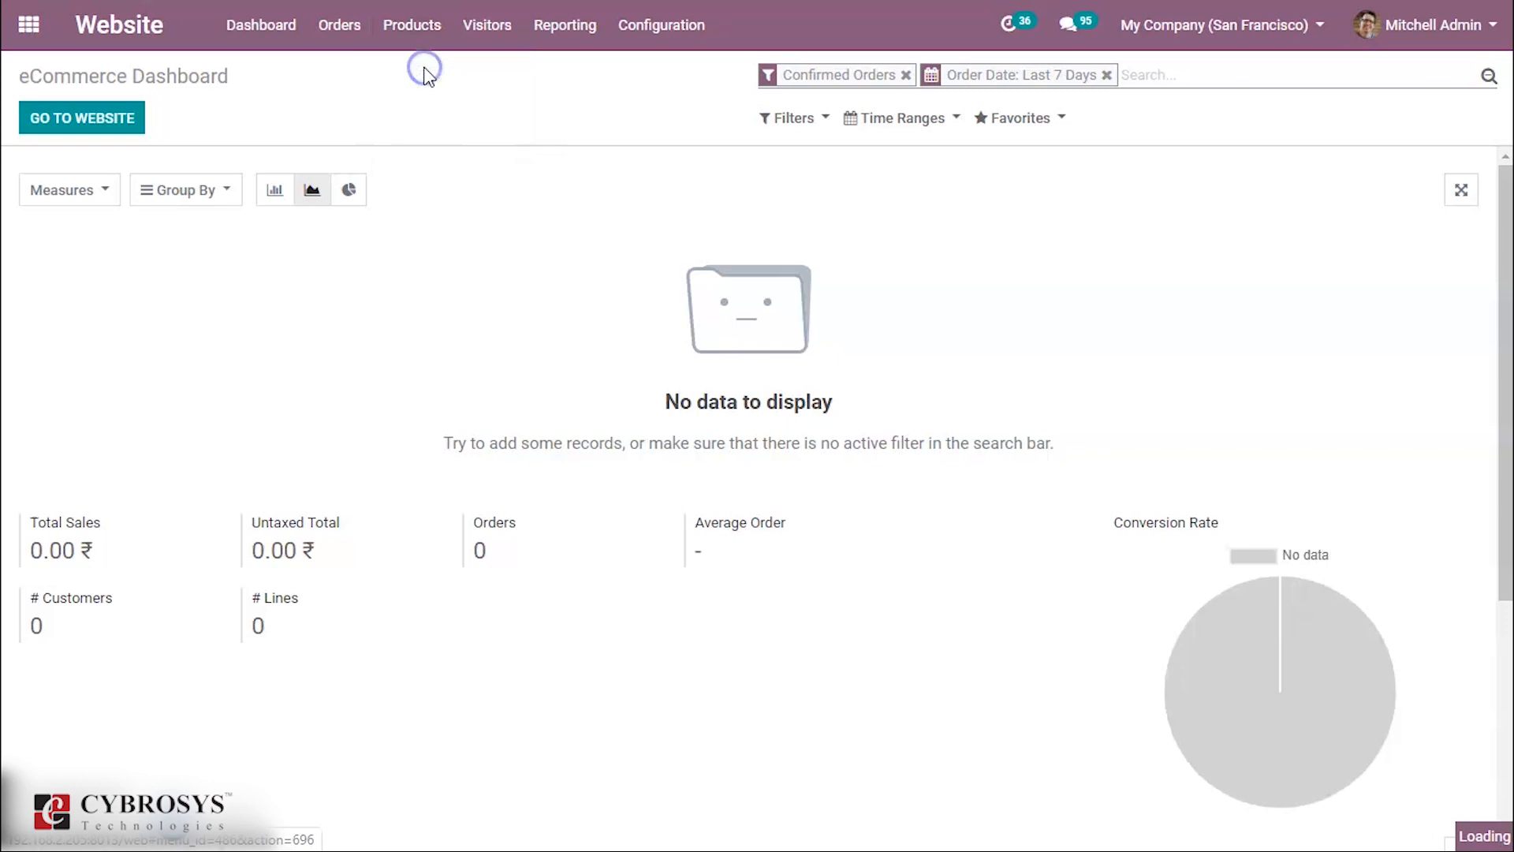
click(410, 26)
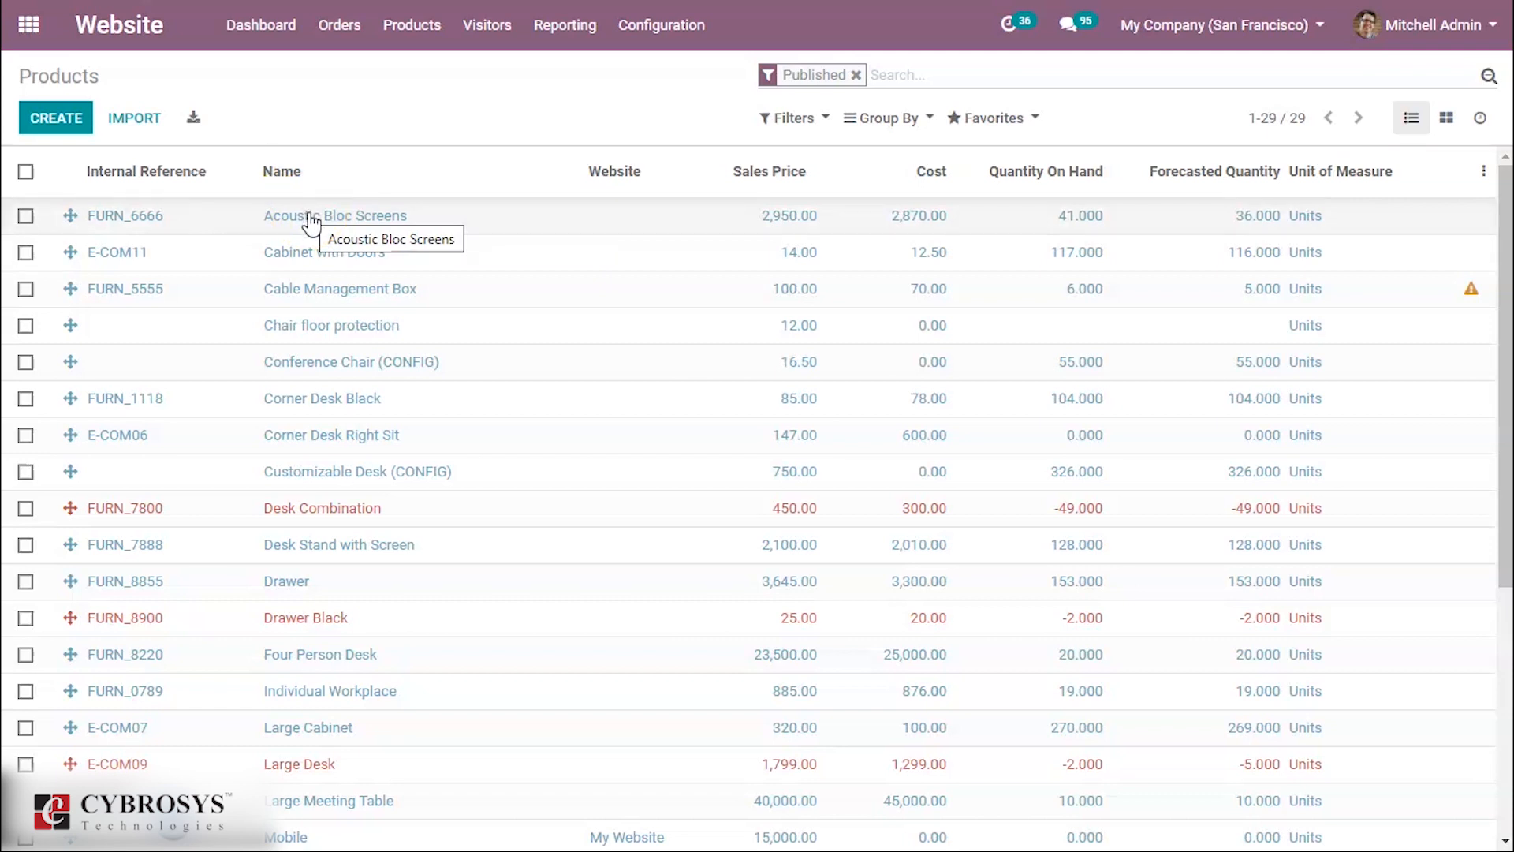
Step: Show the eCommerce settings of the Acoustic Bloc Screens product form
click(337, 216)
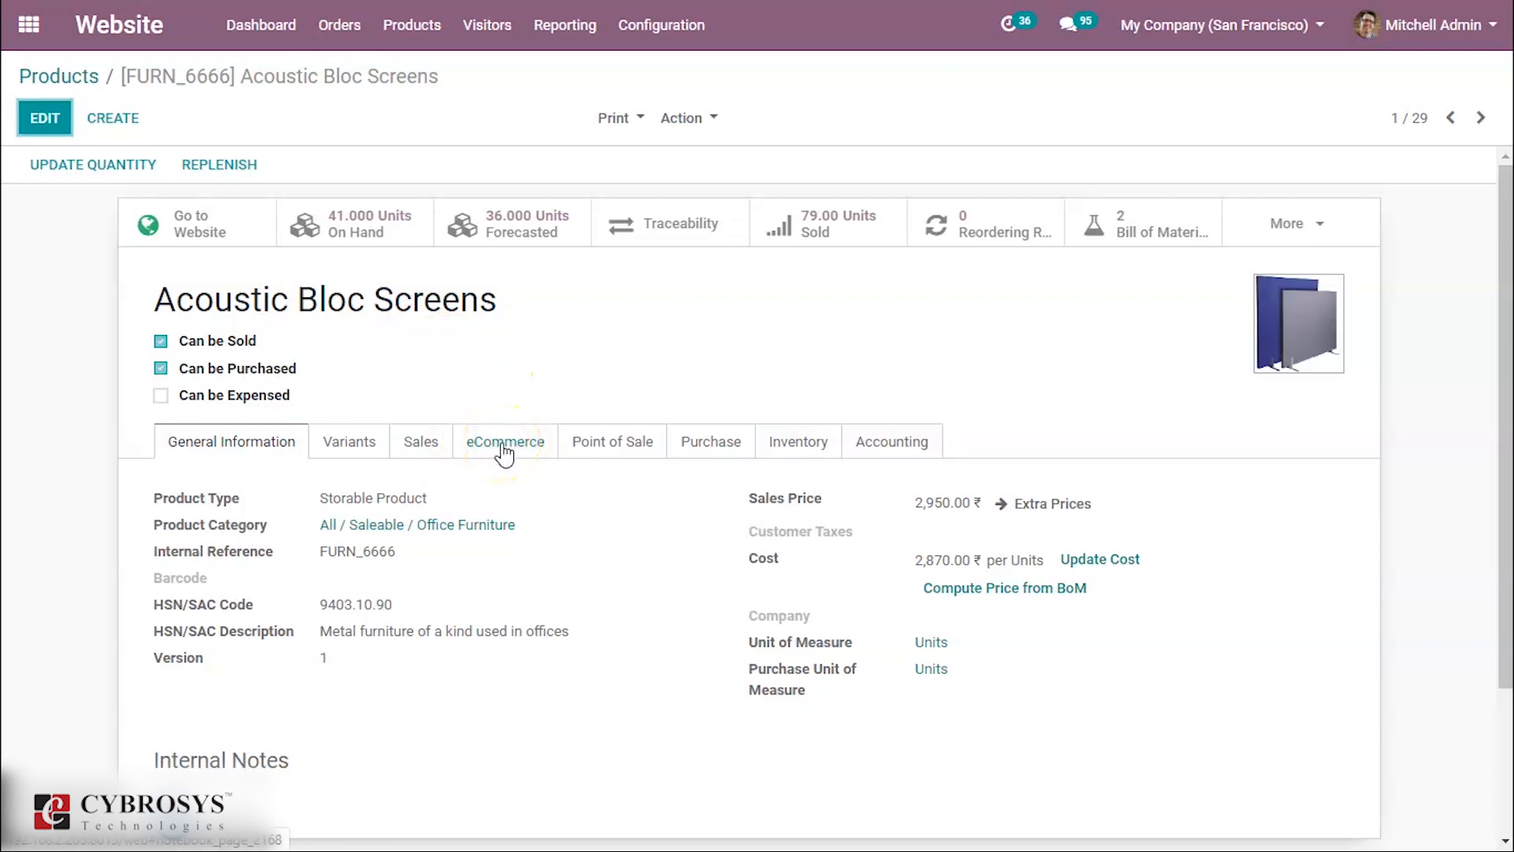
click(505, 442)
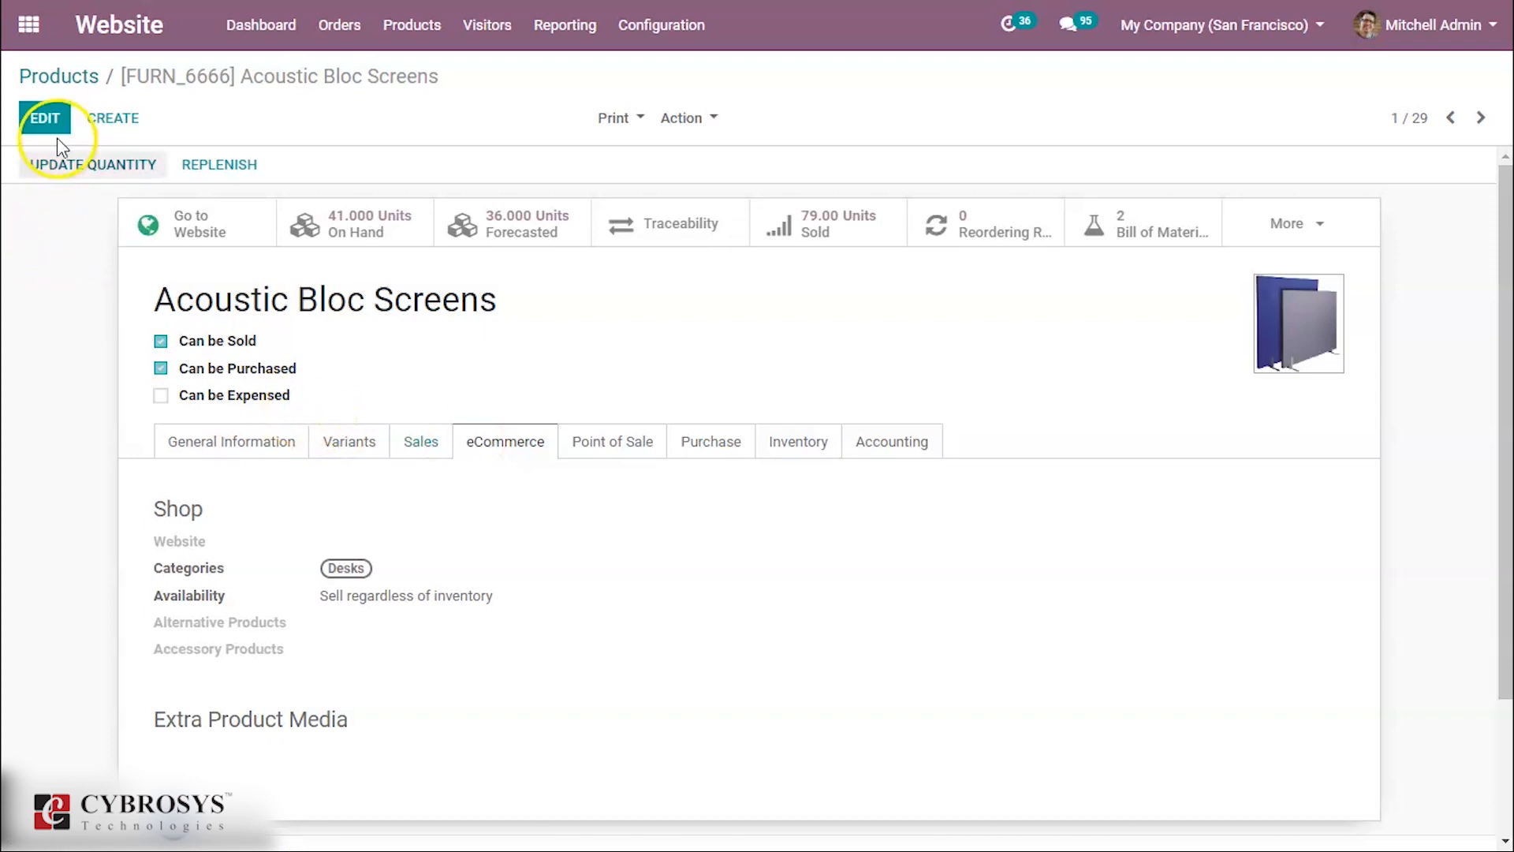
Step: Add Conference screen to Alternative Products of Acoustic Bloc Screens and save the record
click(43, 118)
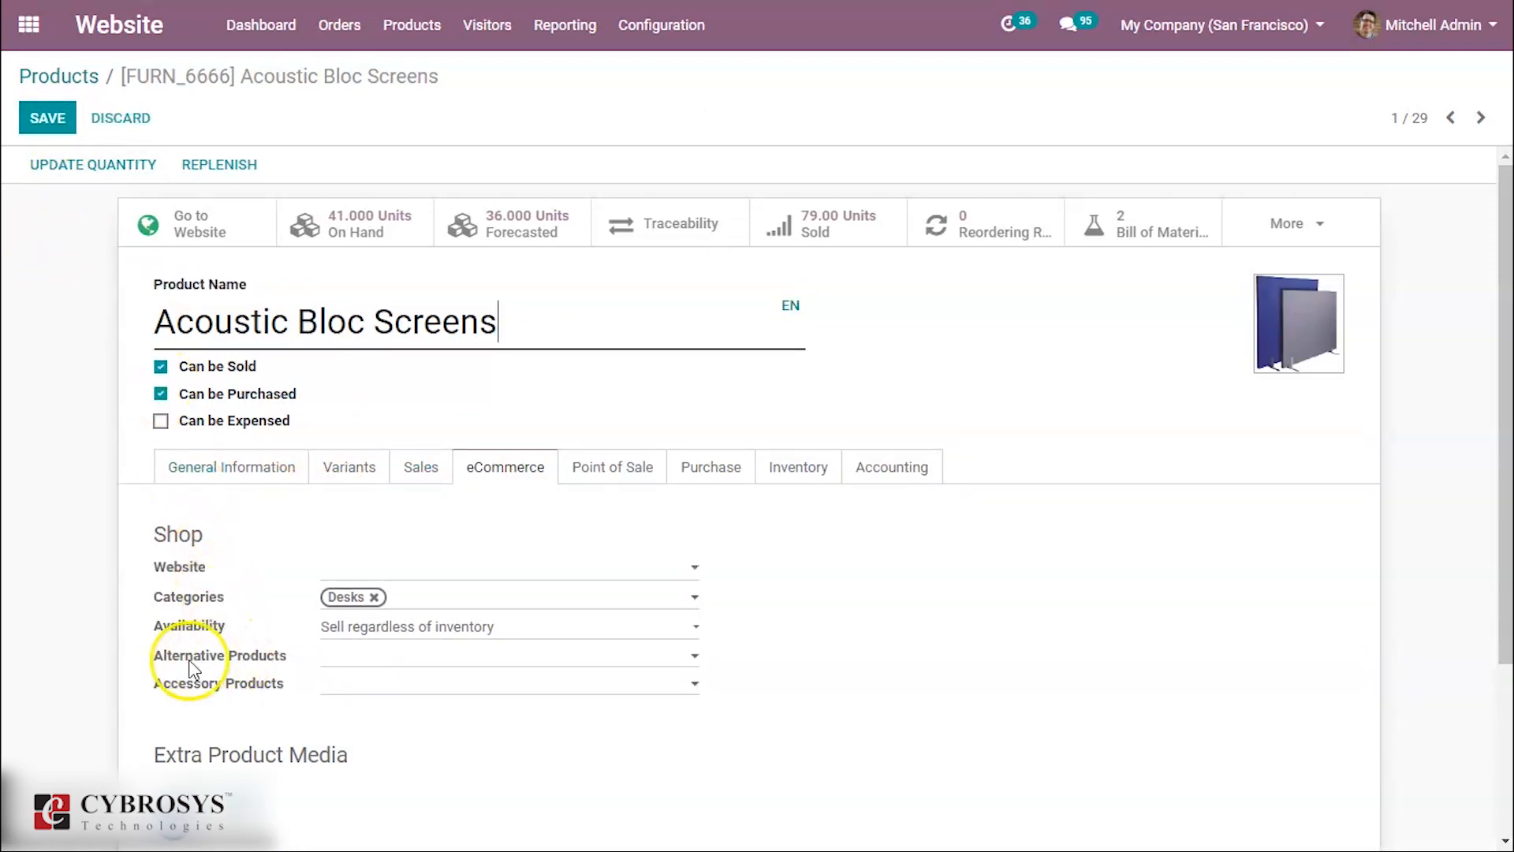
mouse_move(257, 700)
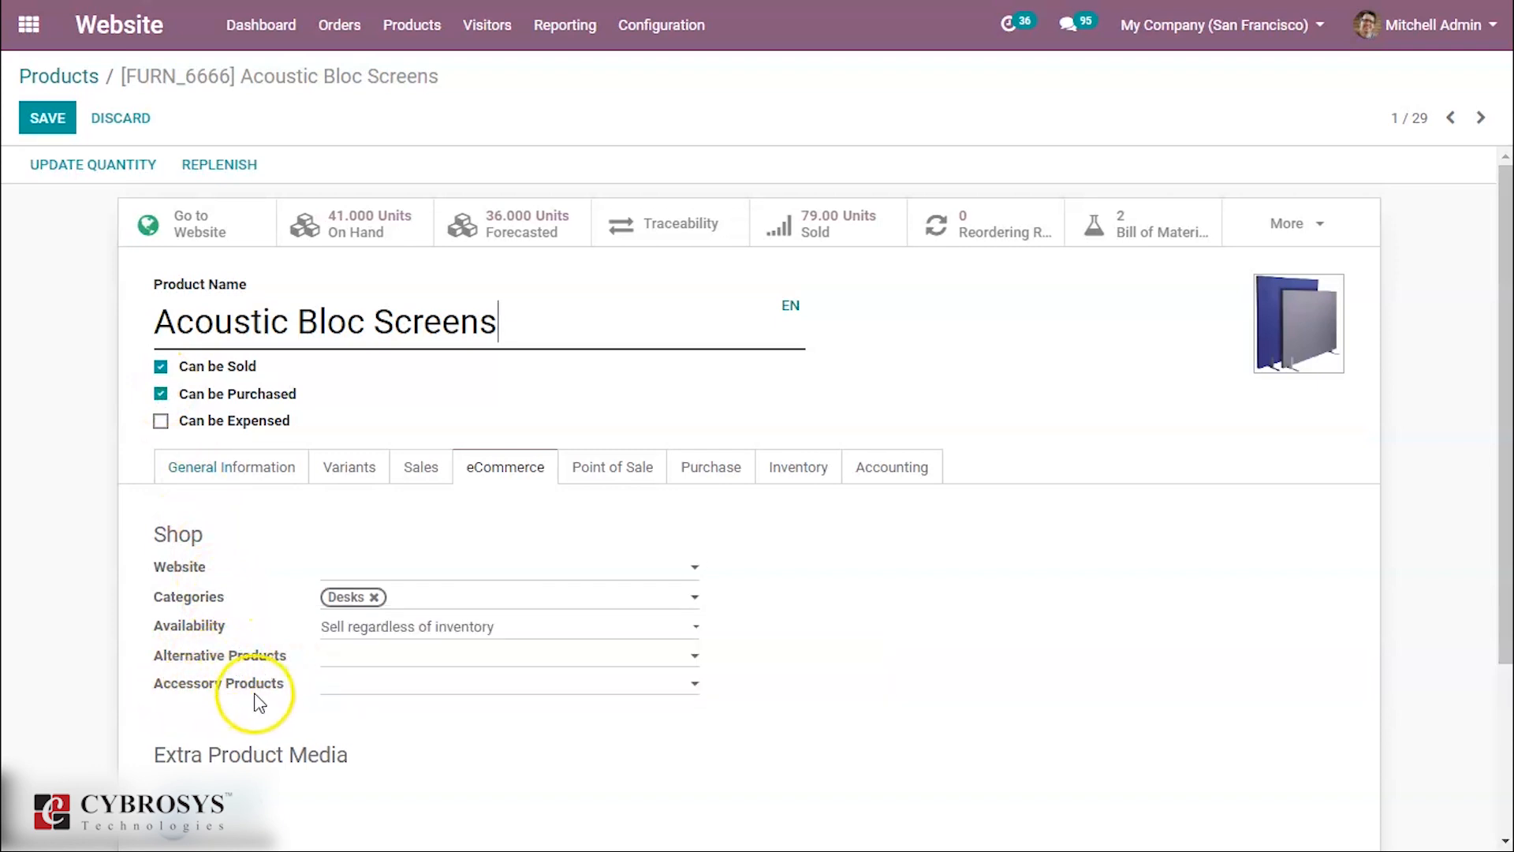
mouse_move(253, 666)
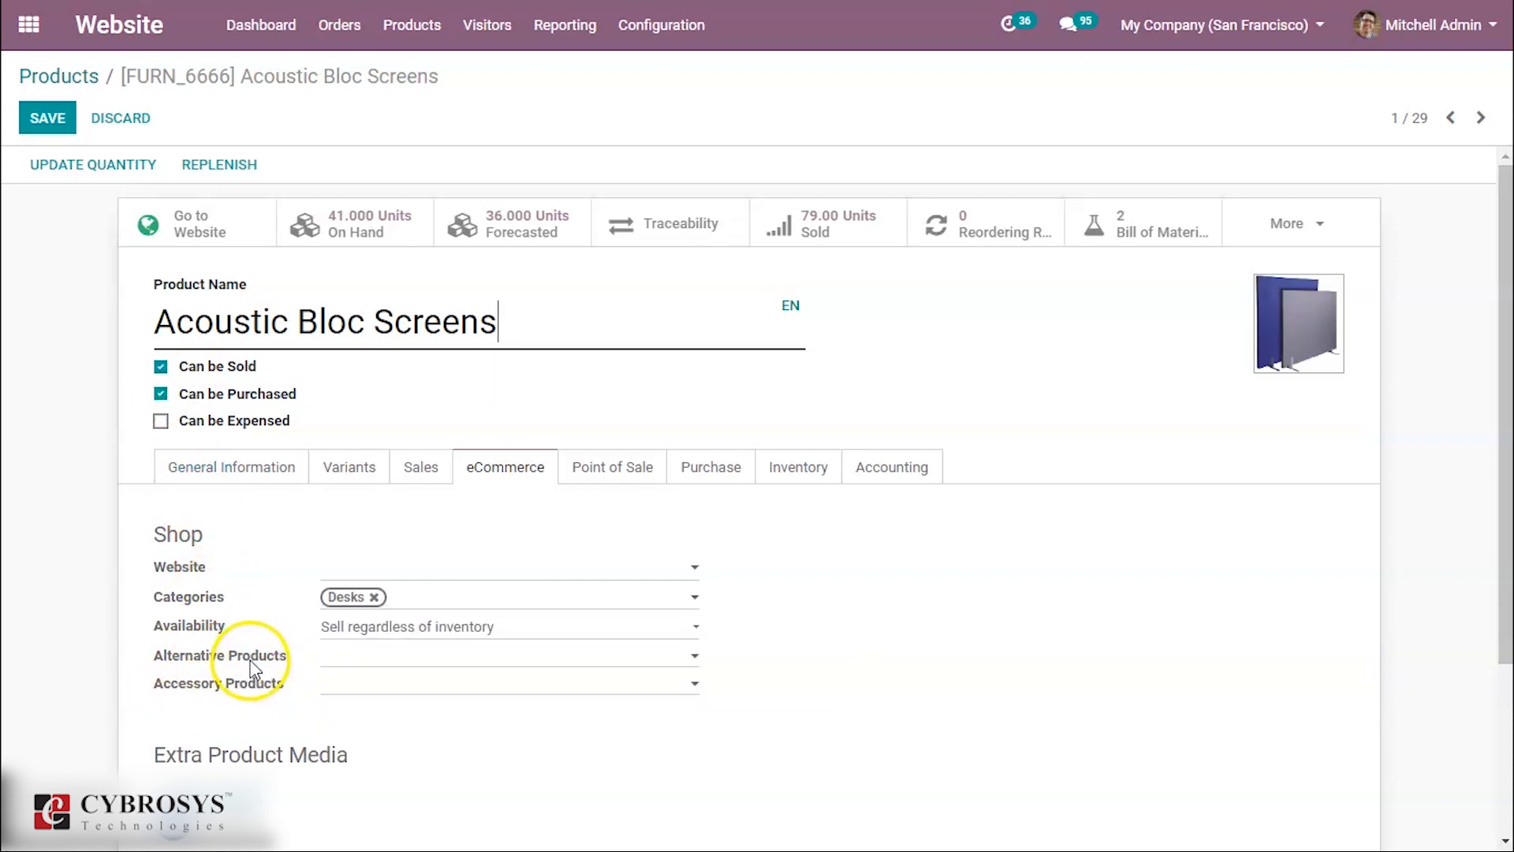
mouse_move(221, 655)
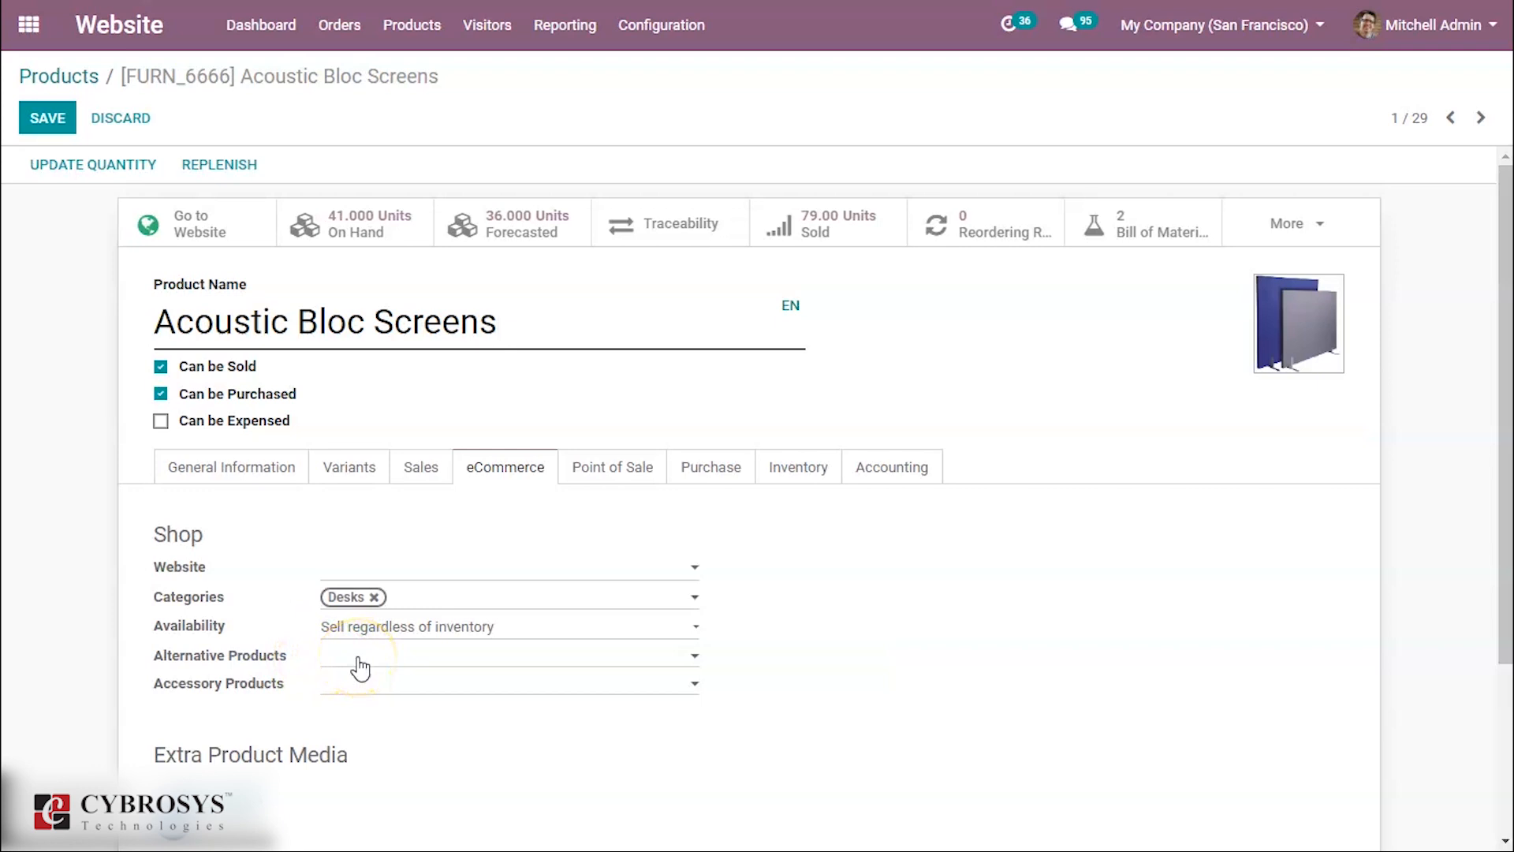
click(510, 654)
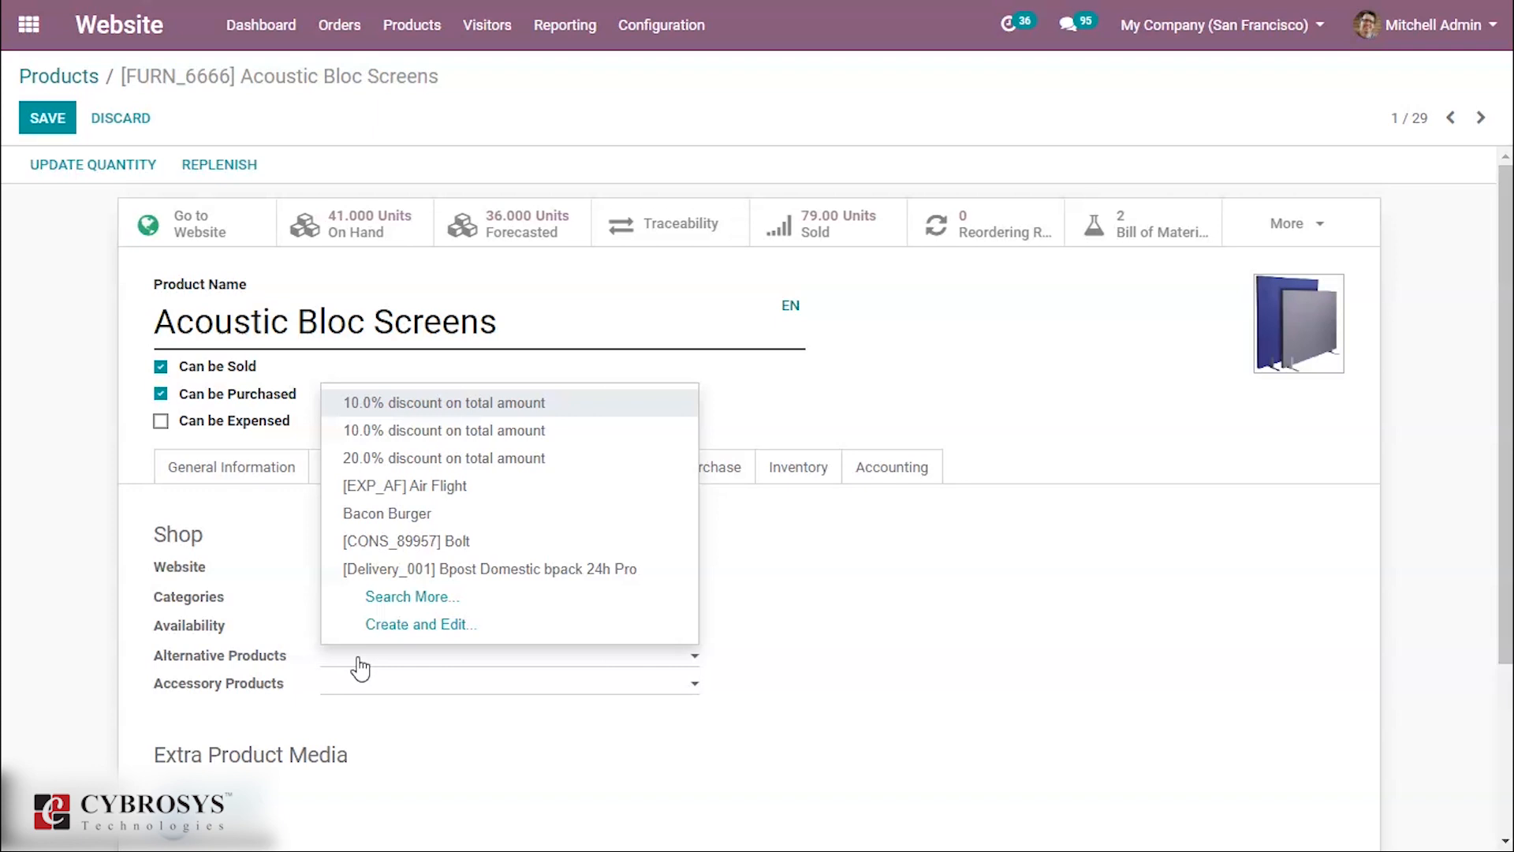
text(con)
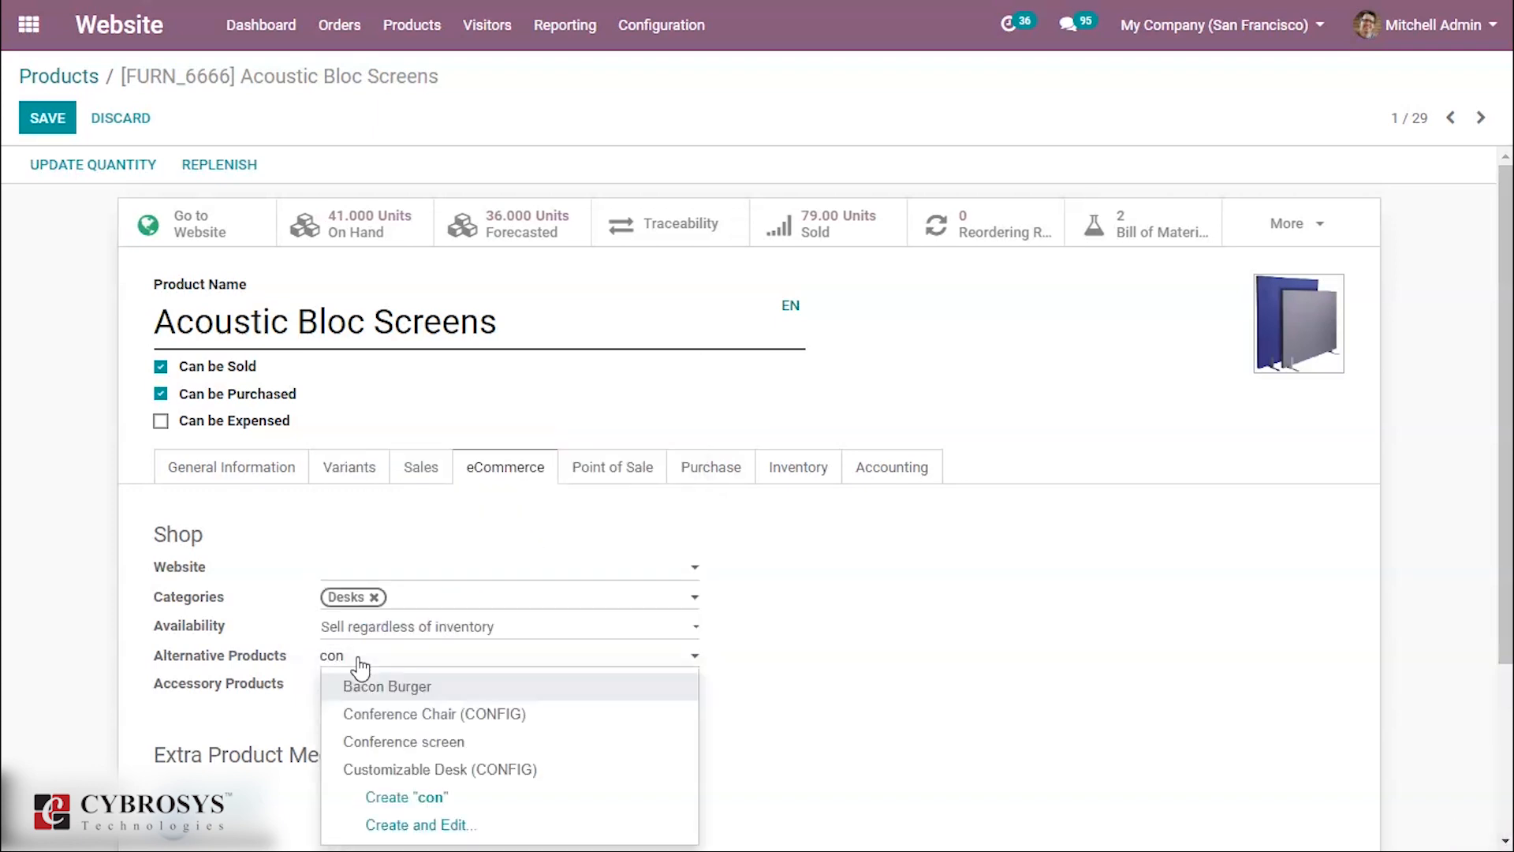
mouse_move(404, 741)
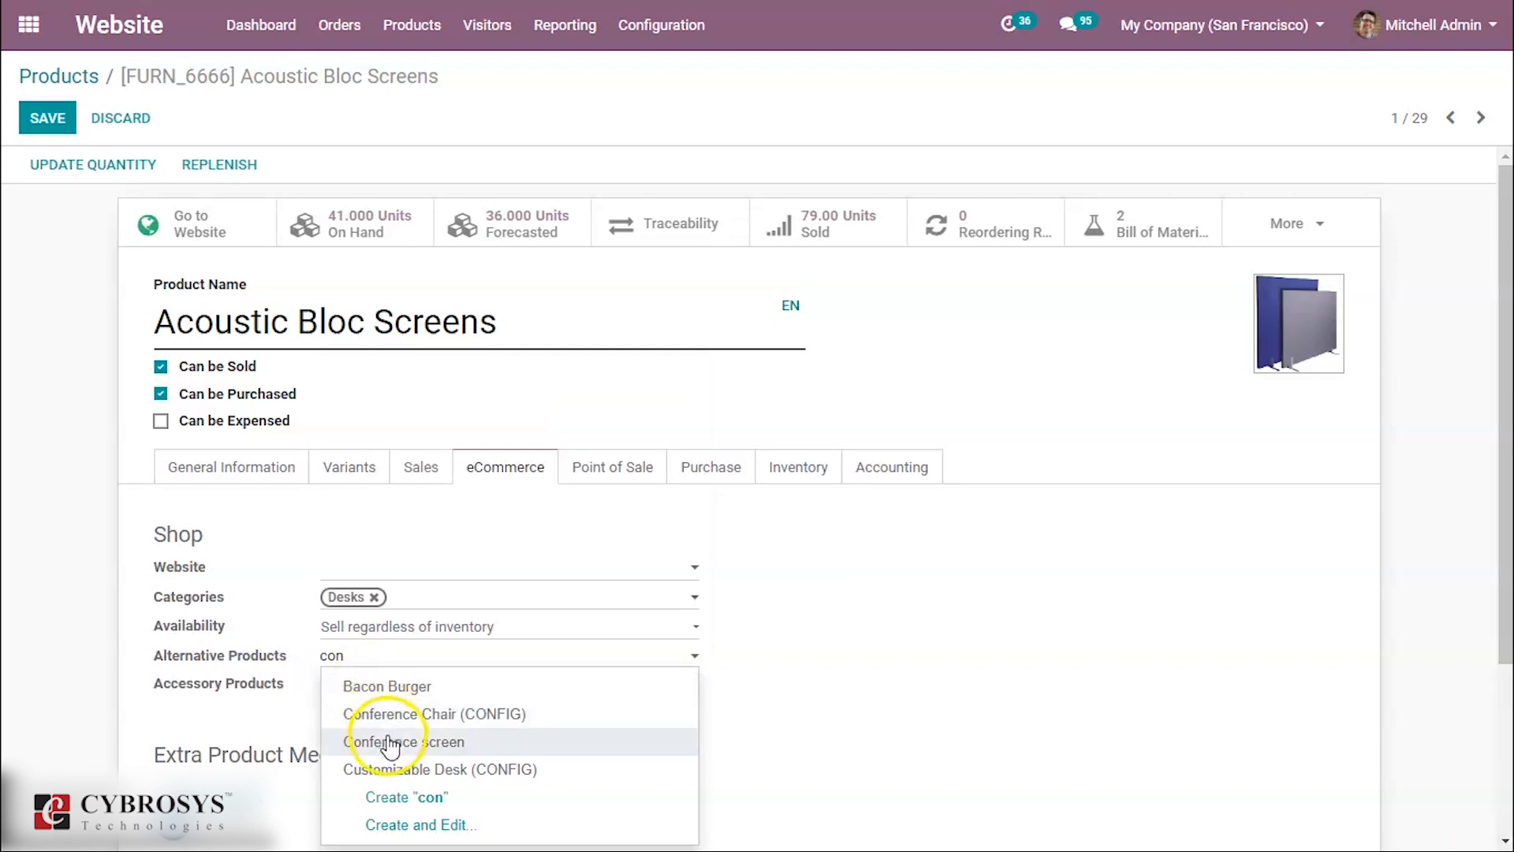
click(405, 742)
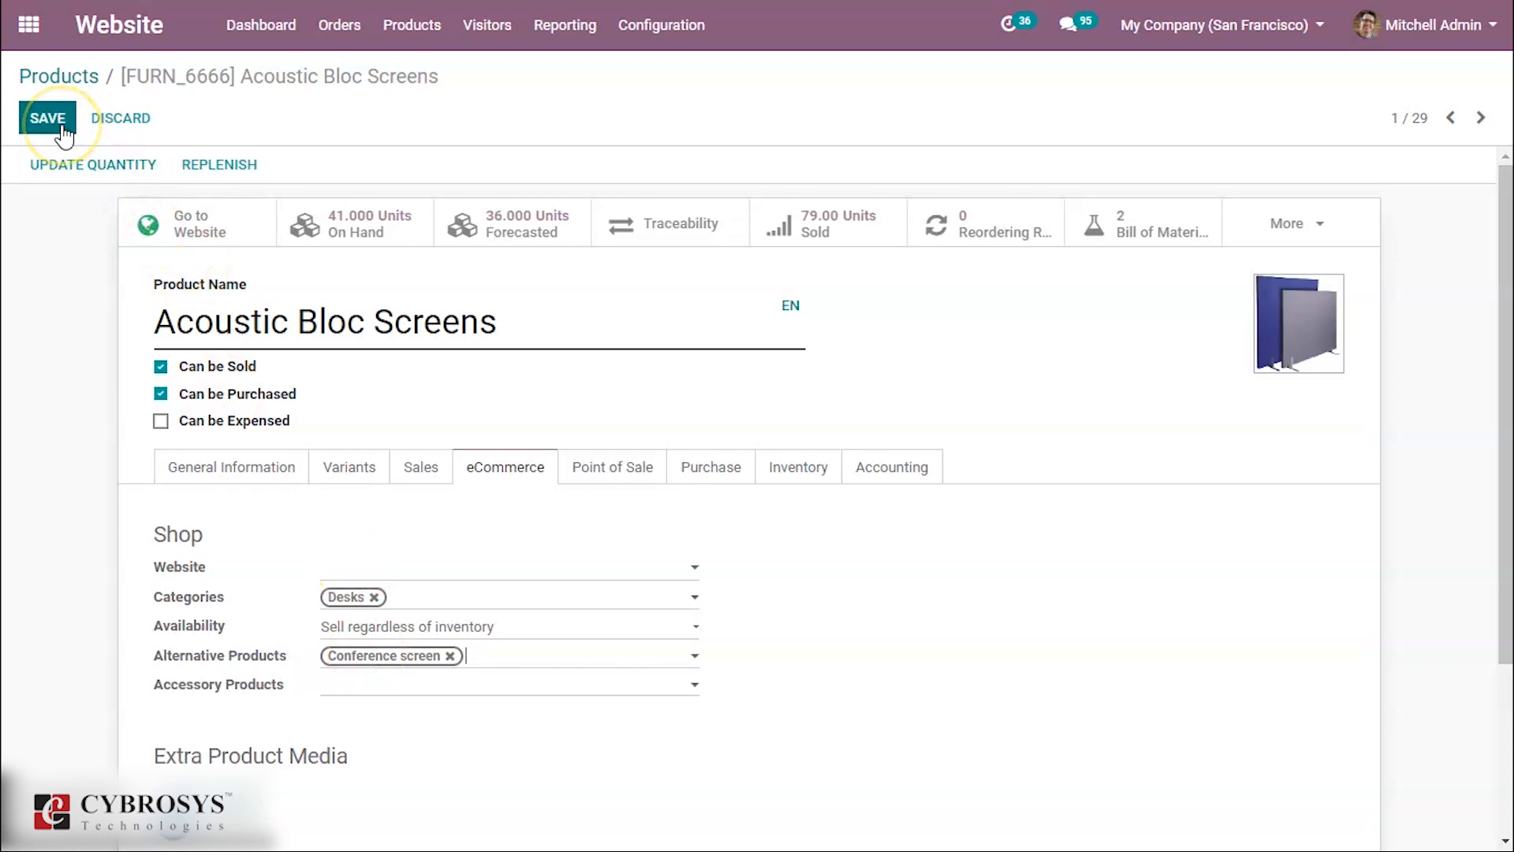
click(47, 119)
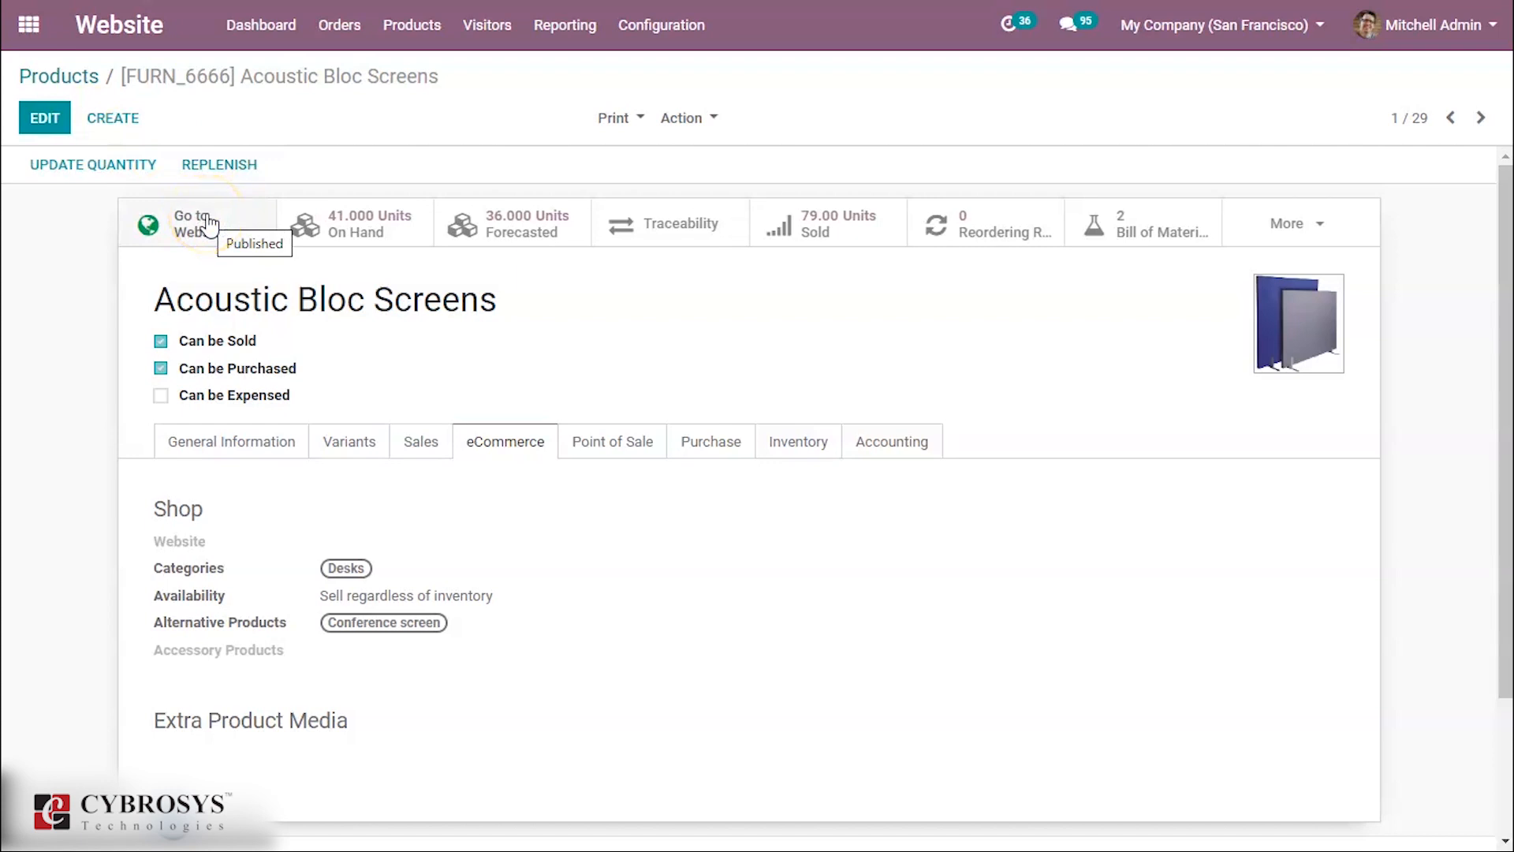
Step: View Acoustic Bloc Screens' shop page and follow its alternative link to Conference screen
click(197, 222)
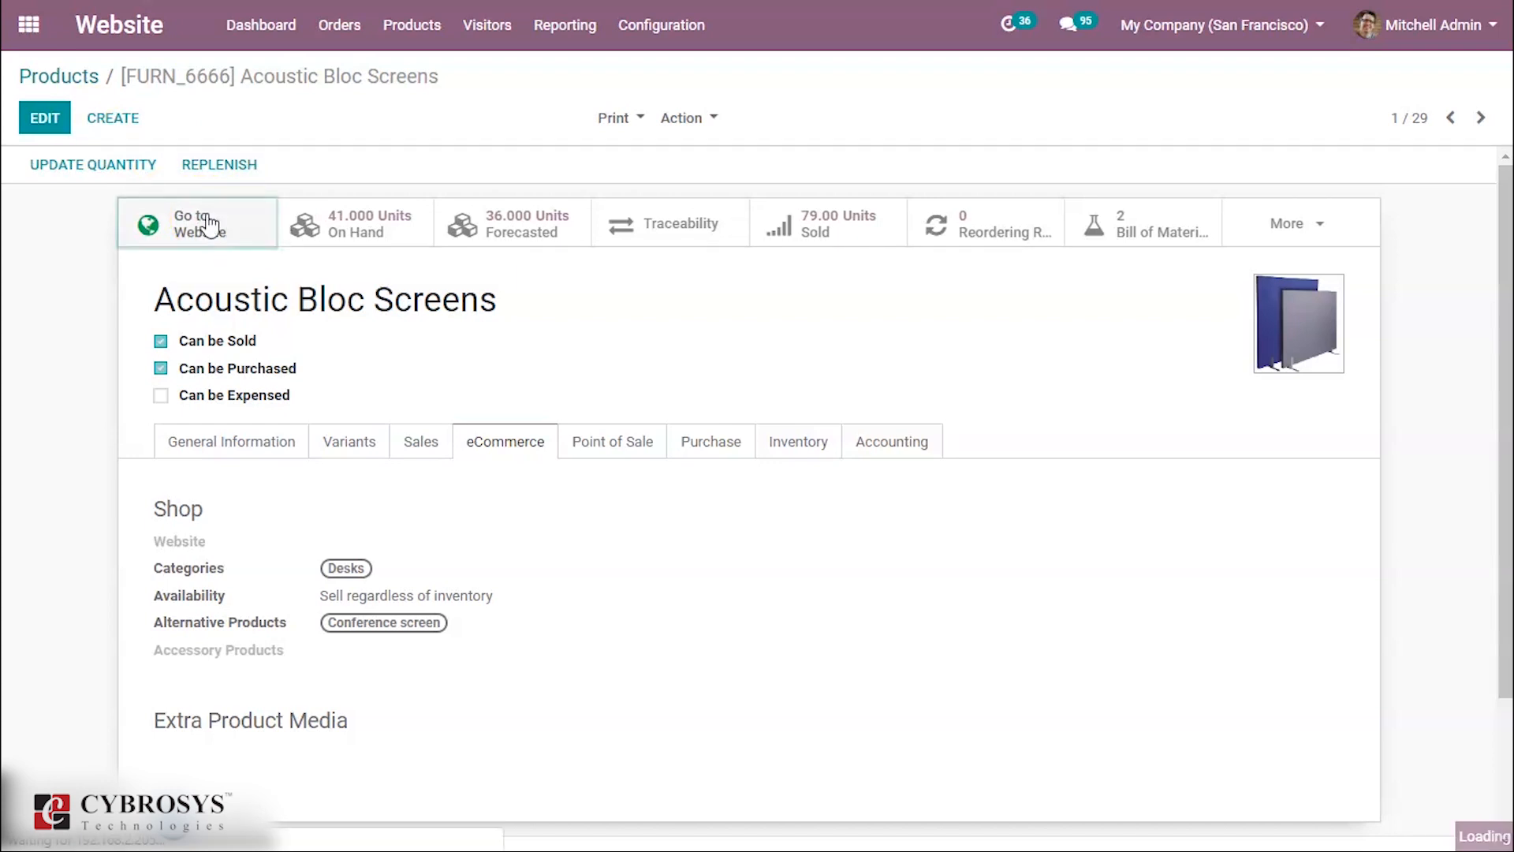
click(197, 223)
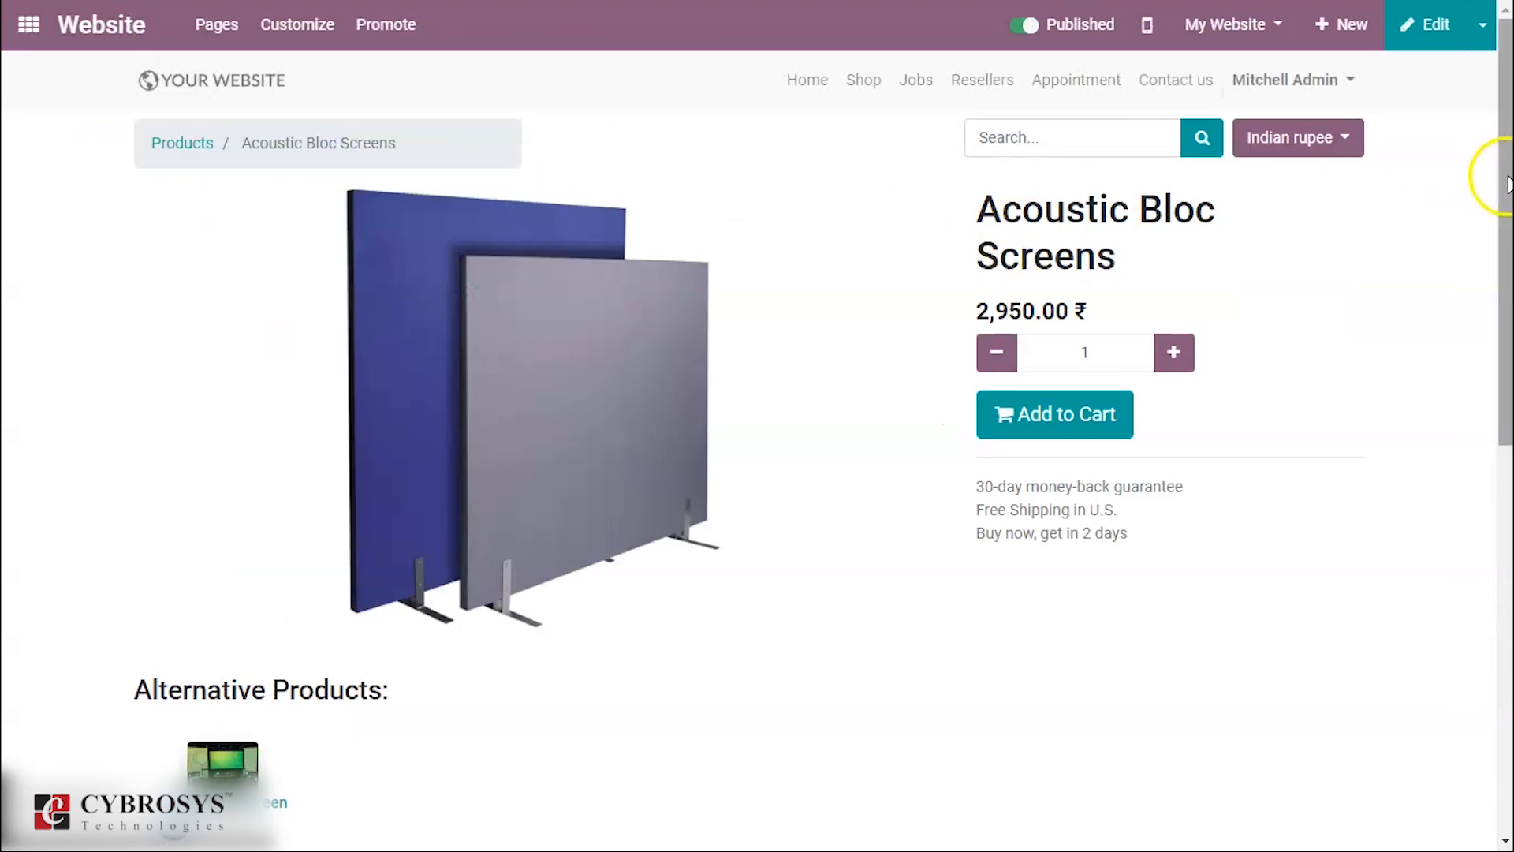
mouse_move(386, 238)
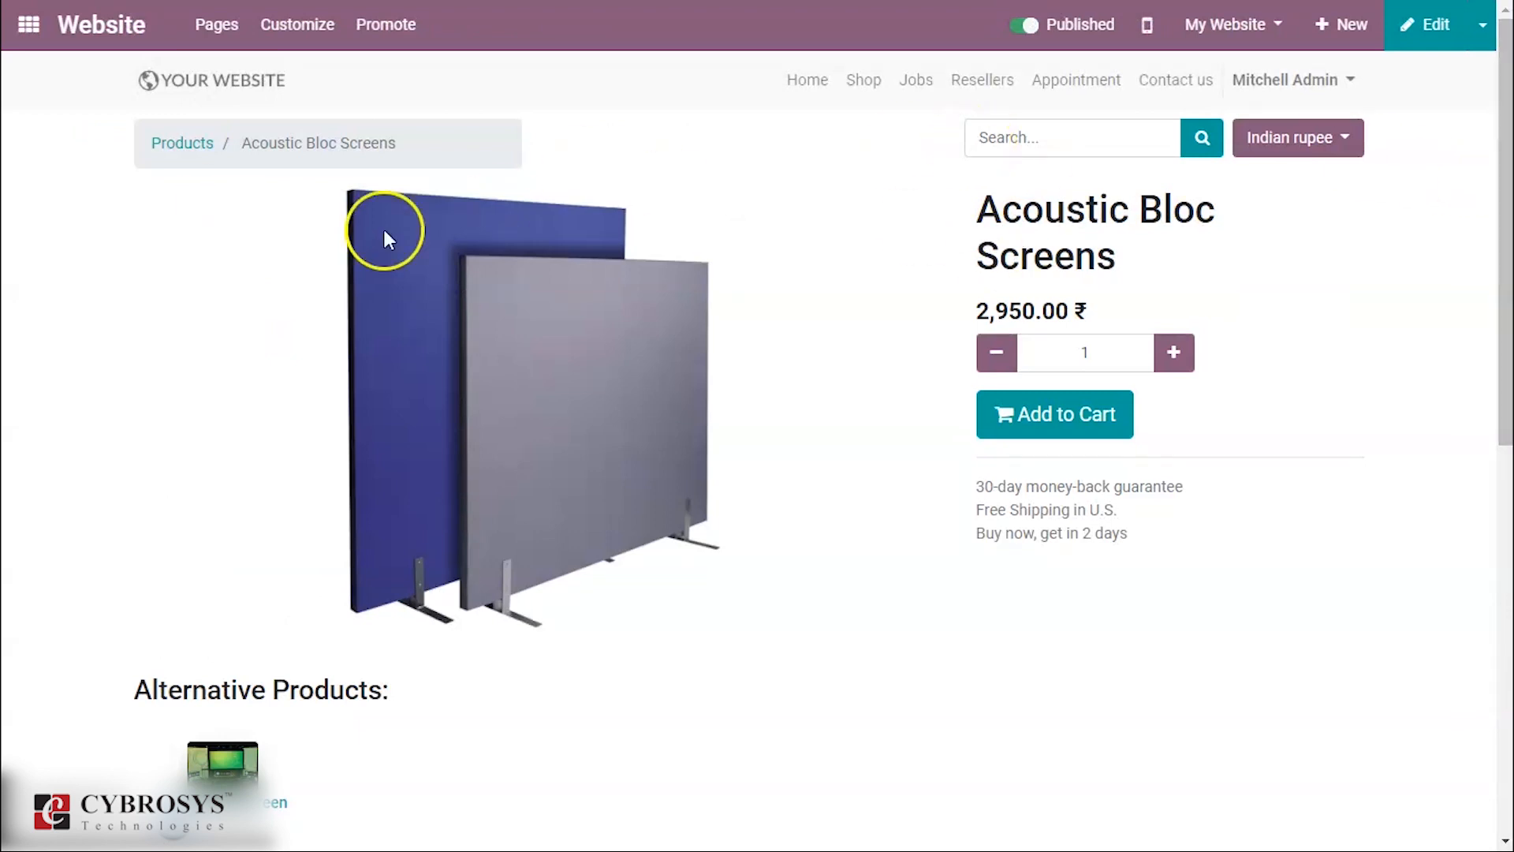
mouse_move(432, 156)
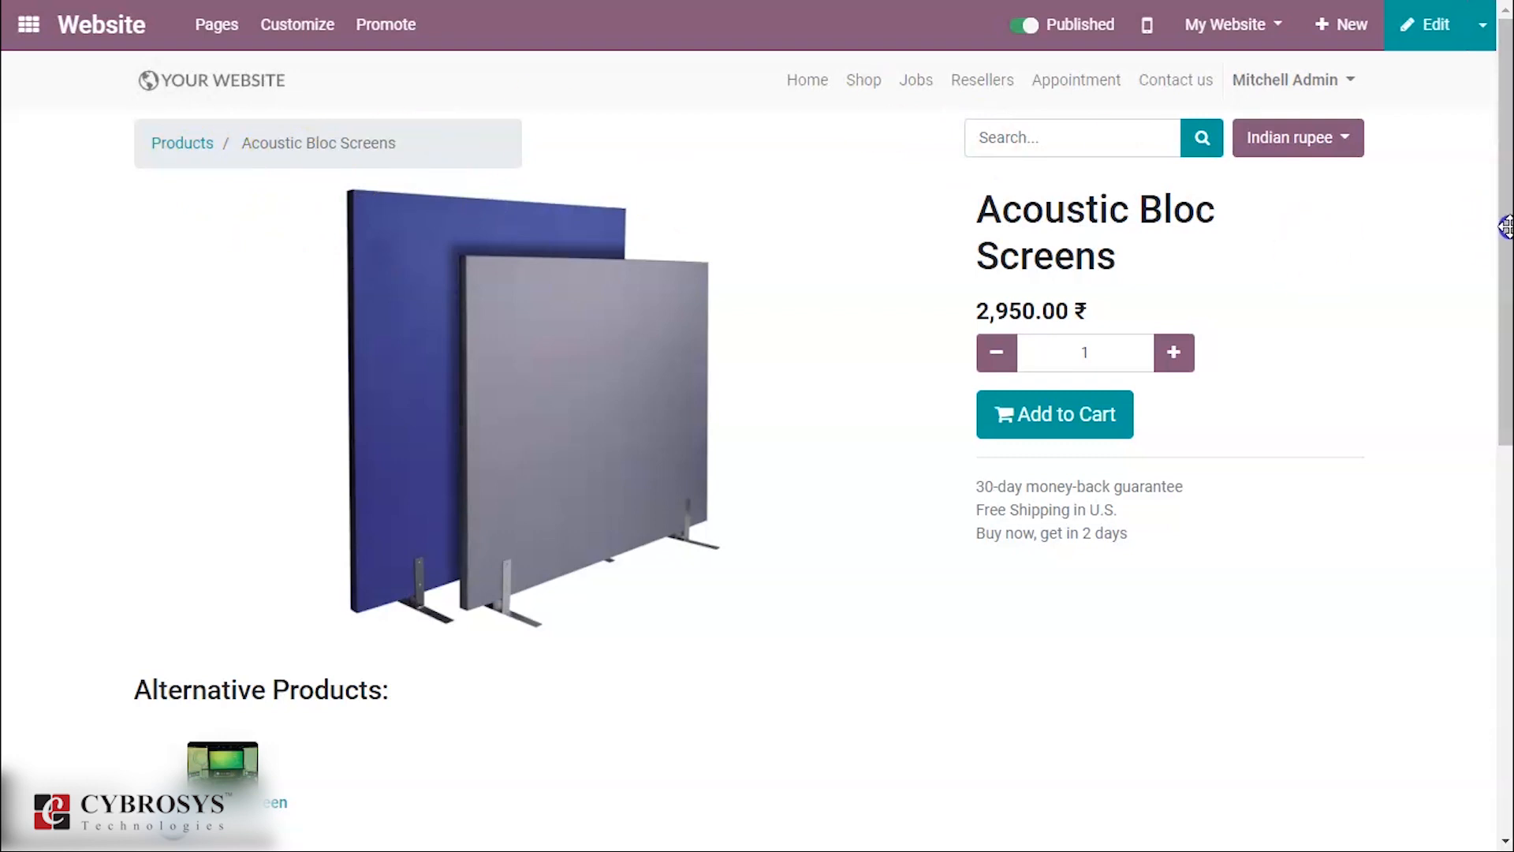
scroll(down, 3)
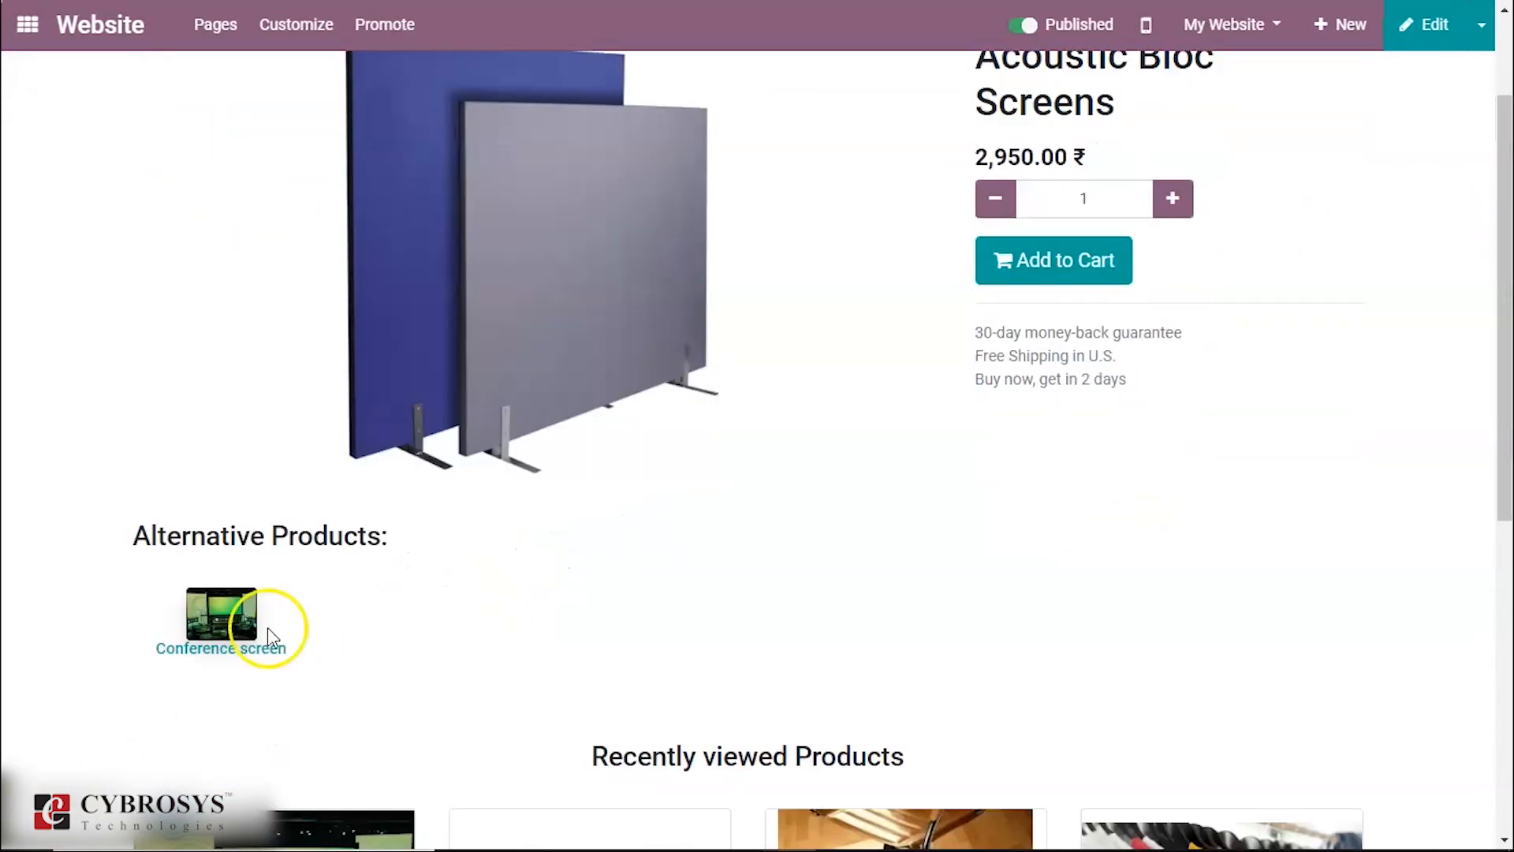
mouse_move(220, 648)
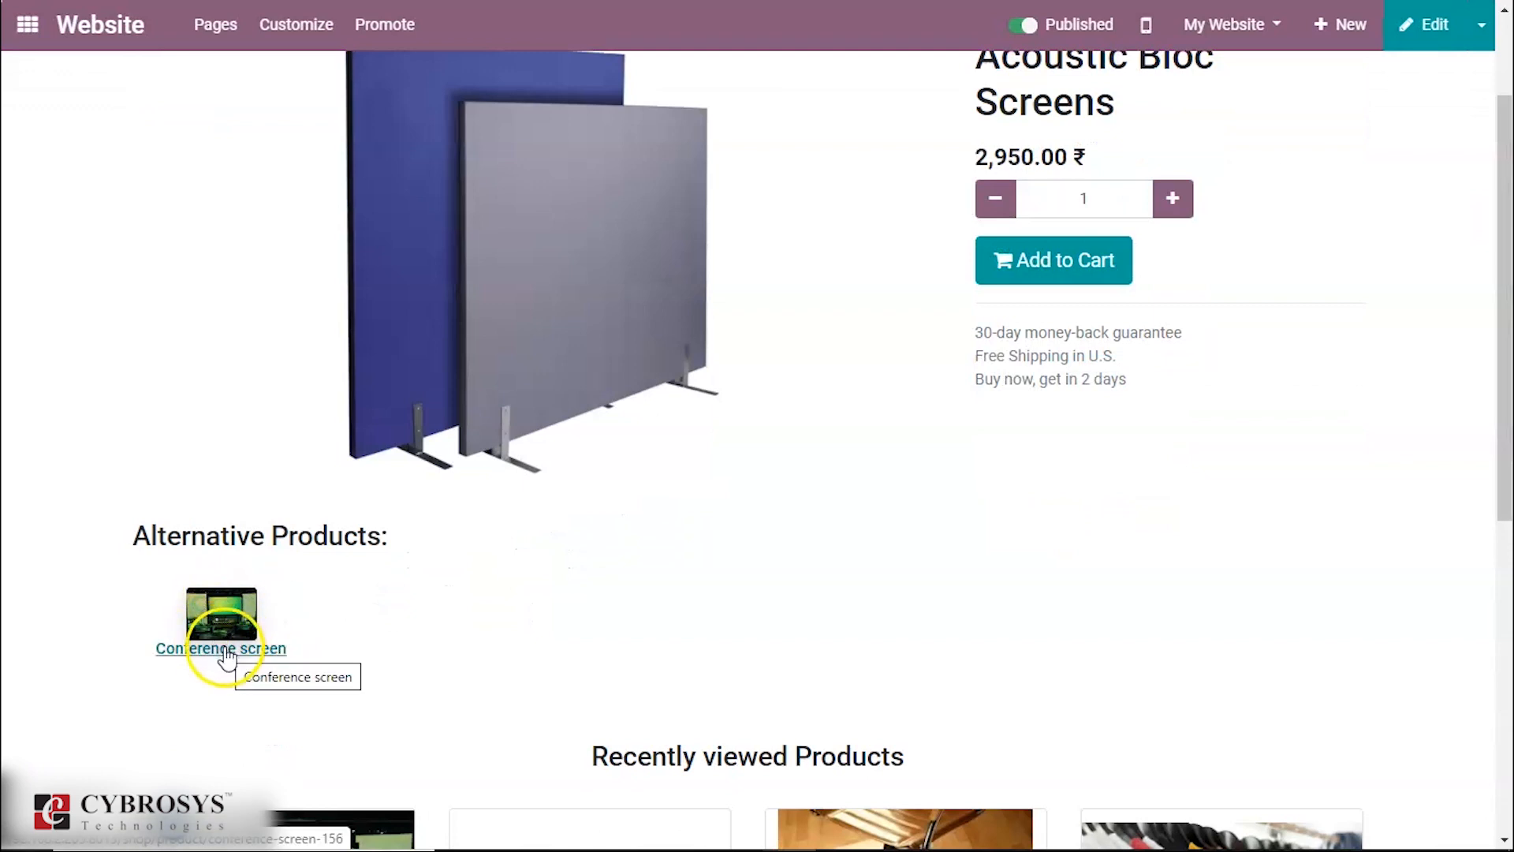
click(221, 648)
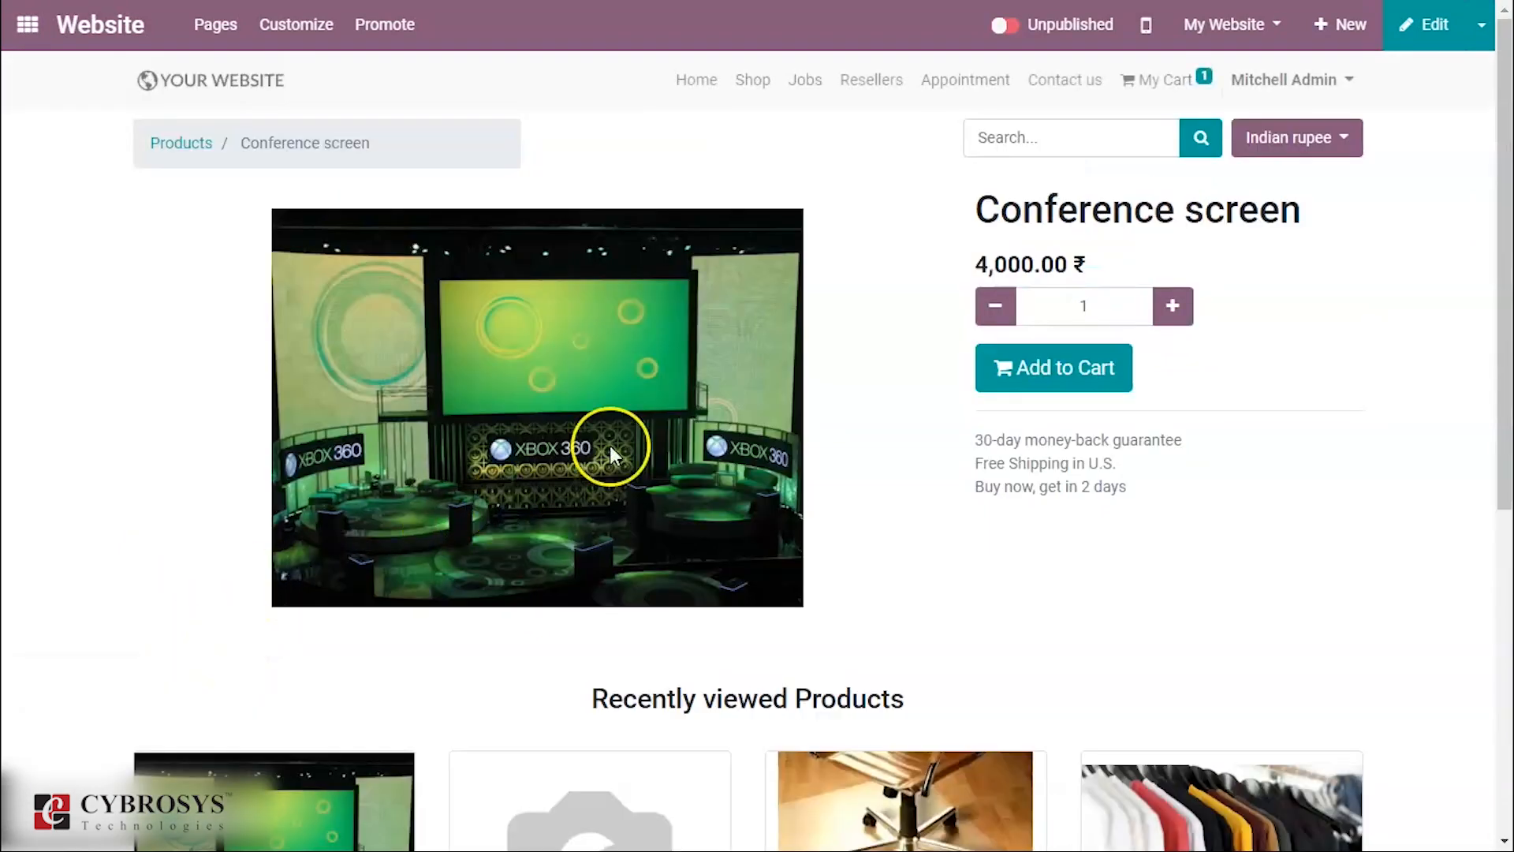
mouse_move(838, 394)
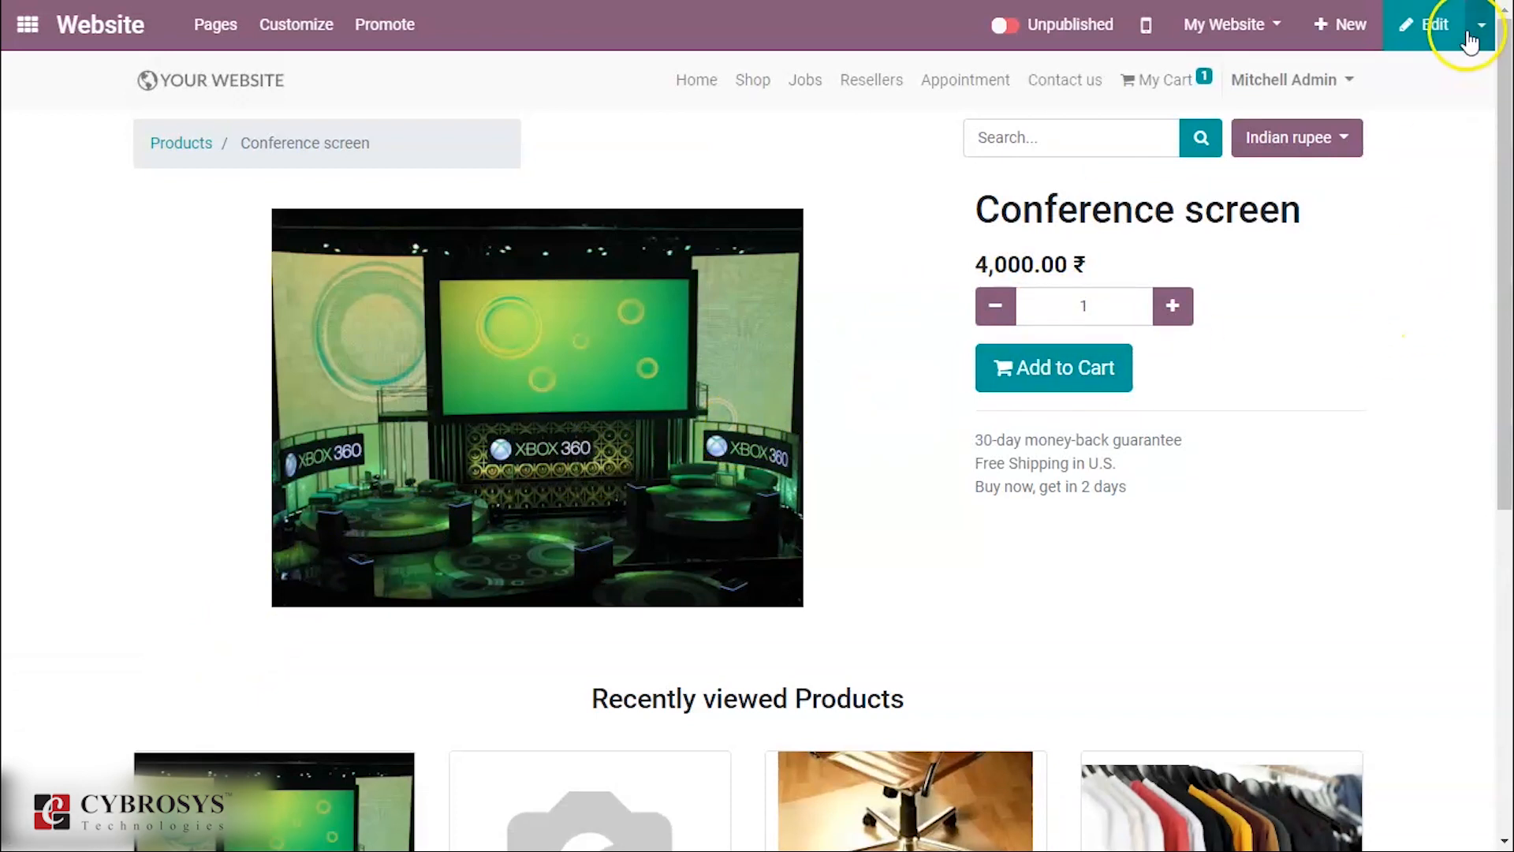
Step: Go from the Conference screen website page to its backend product record
click(1482, 24)
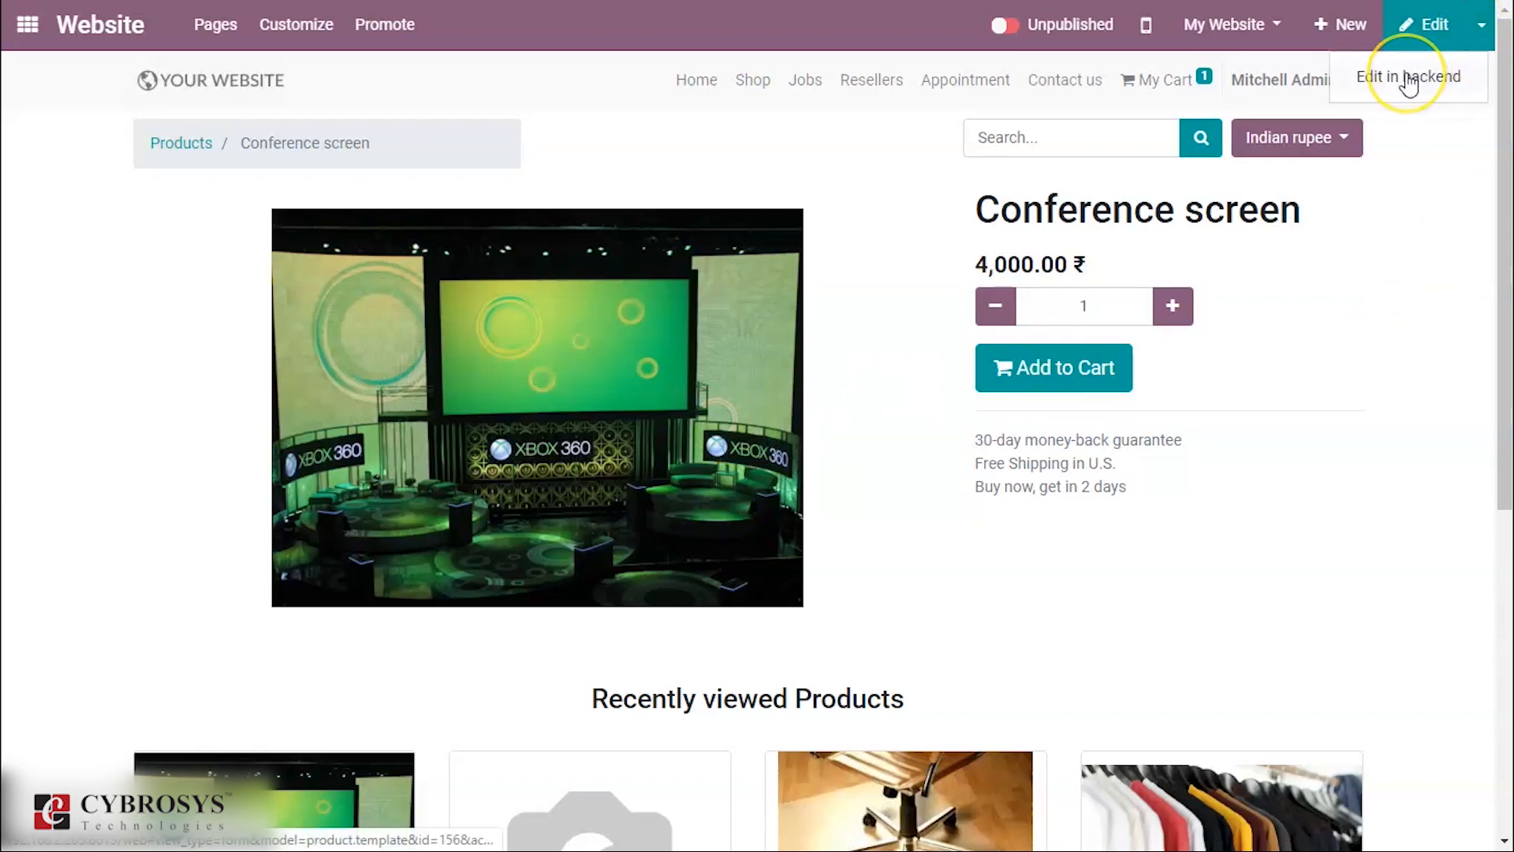
click(1408, 76)
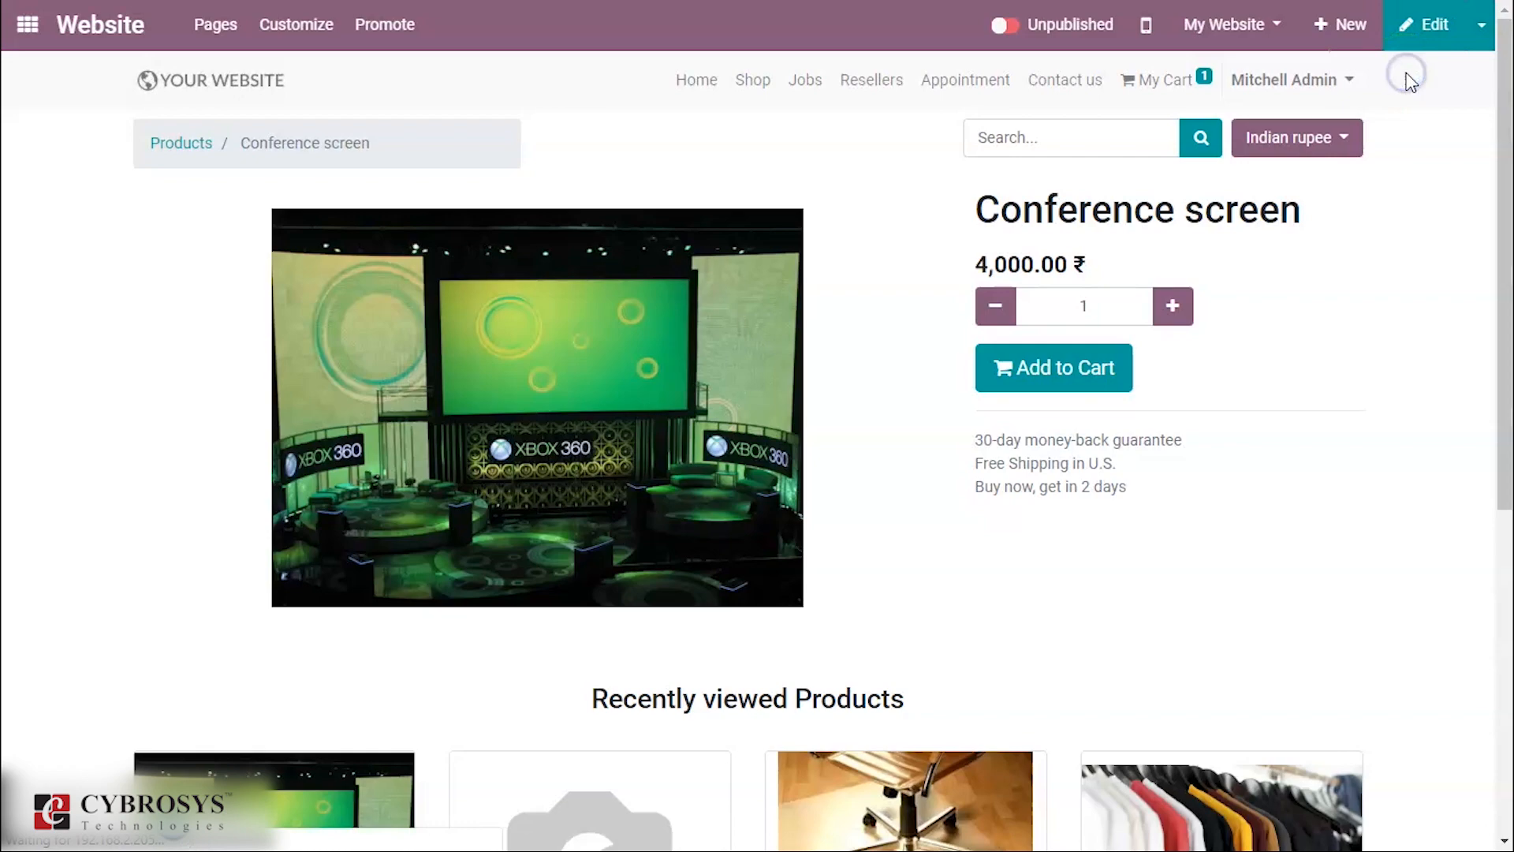
click(1428, 24)
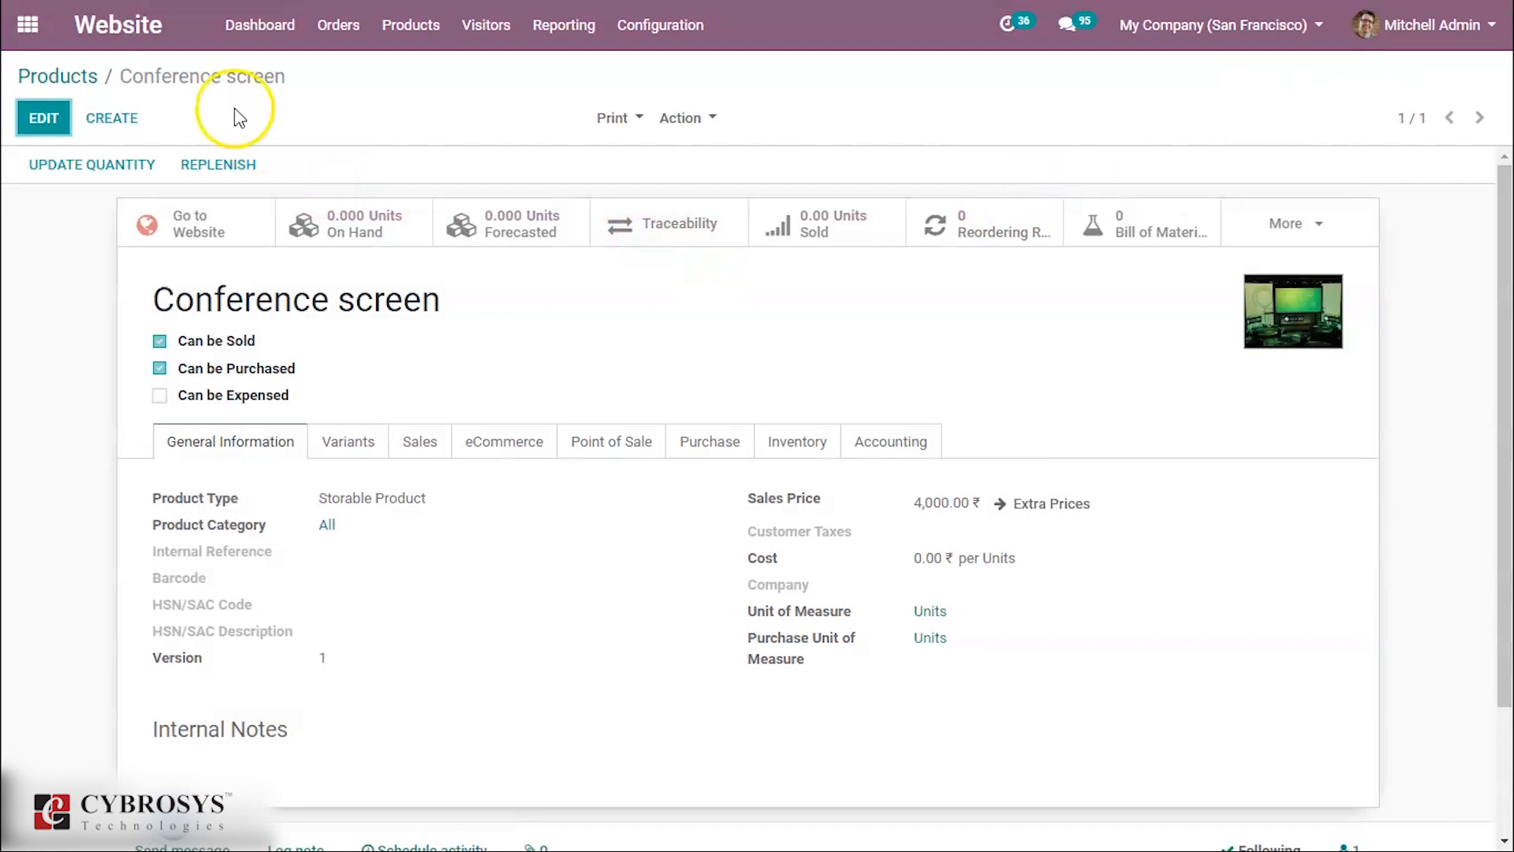
mouse_move(186, 87)
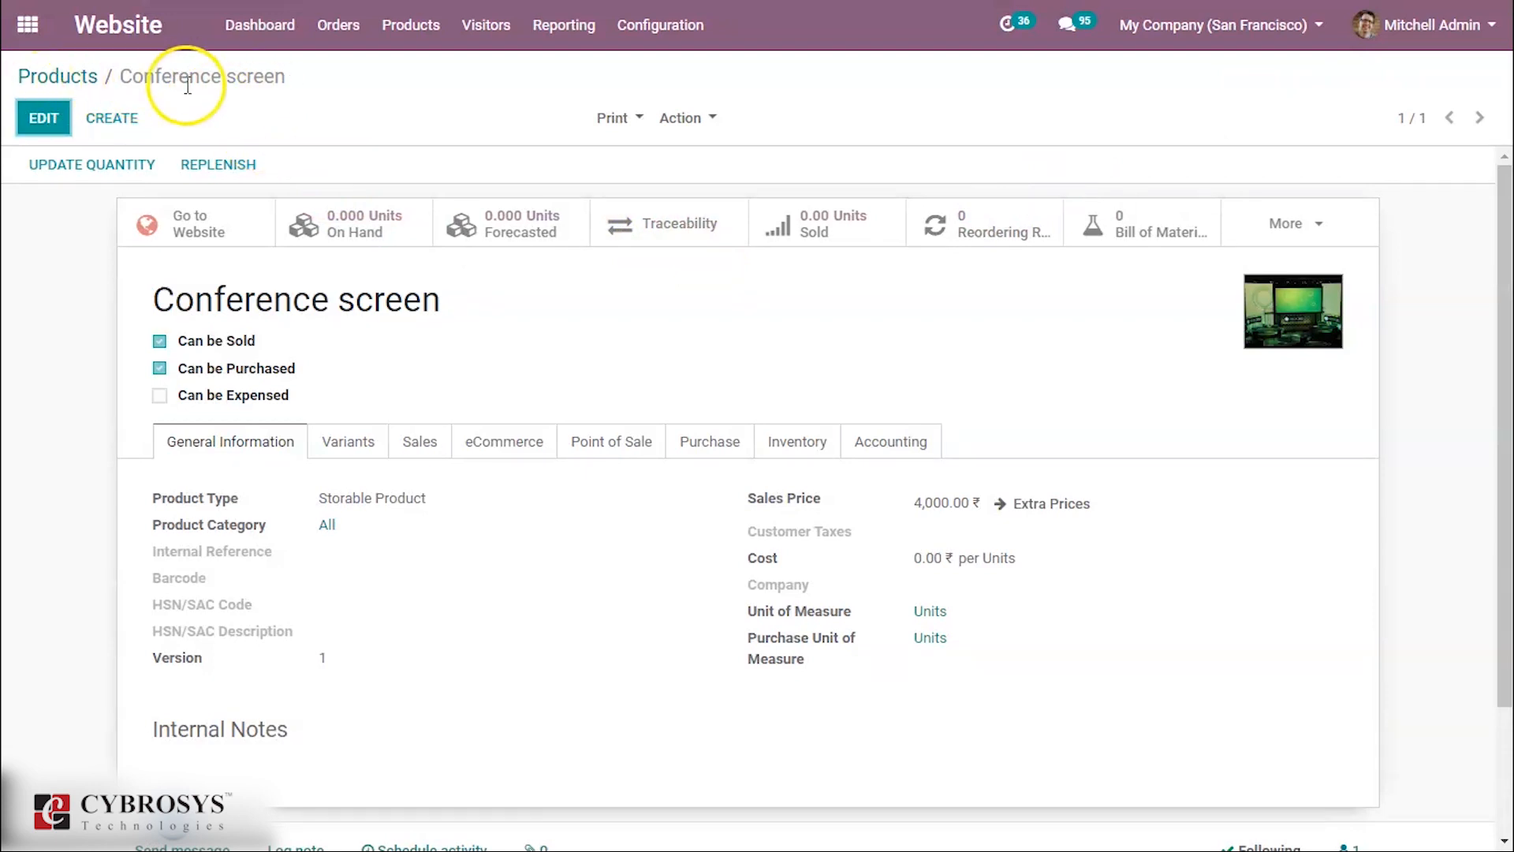
mouse_move(503, 441)
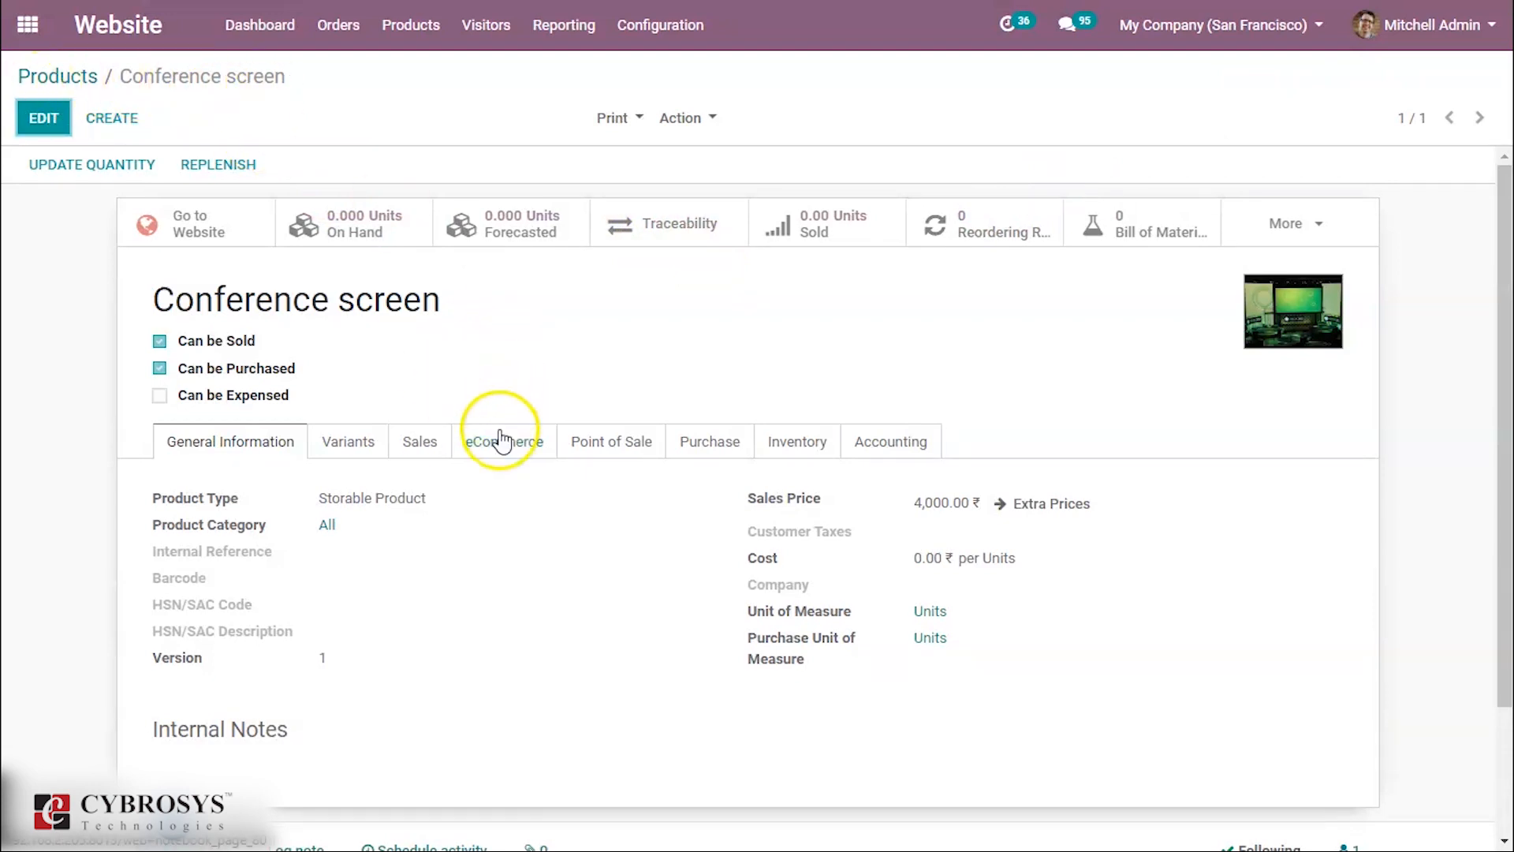
Step: Add [FURN_6666] Acoustic Bloc Screens to Alternative Products on the Conference screen eCommerce settings
click(501, 442)
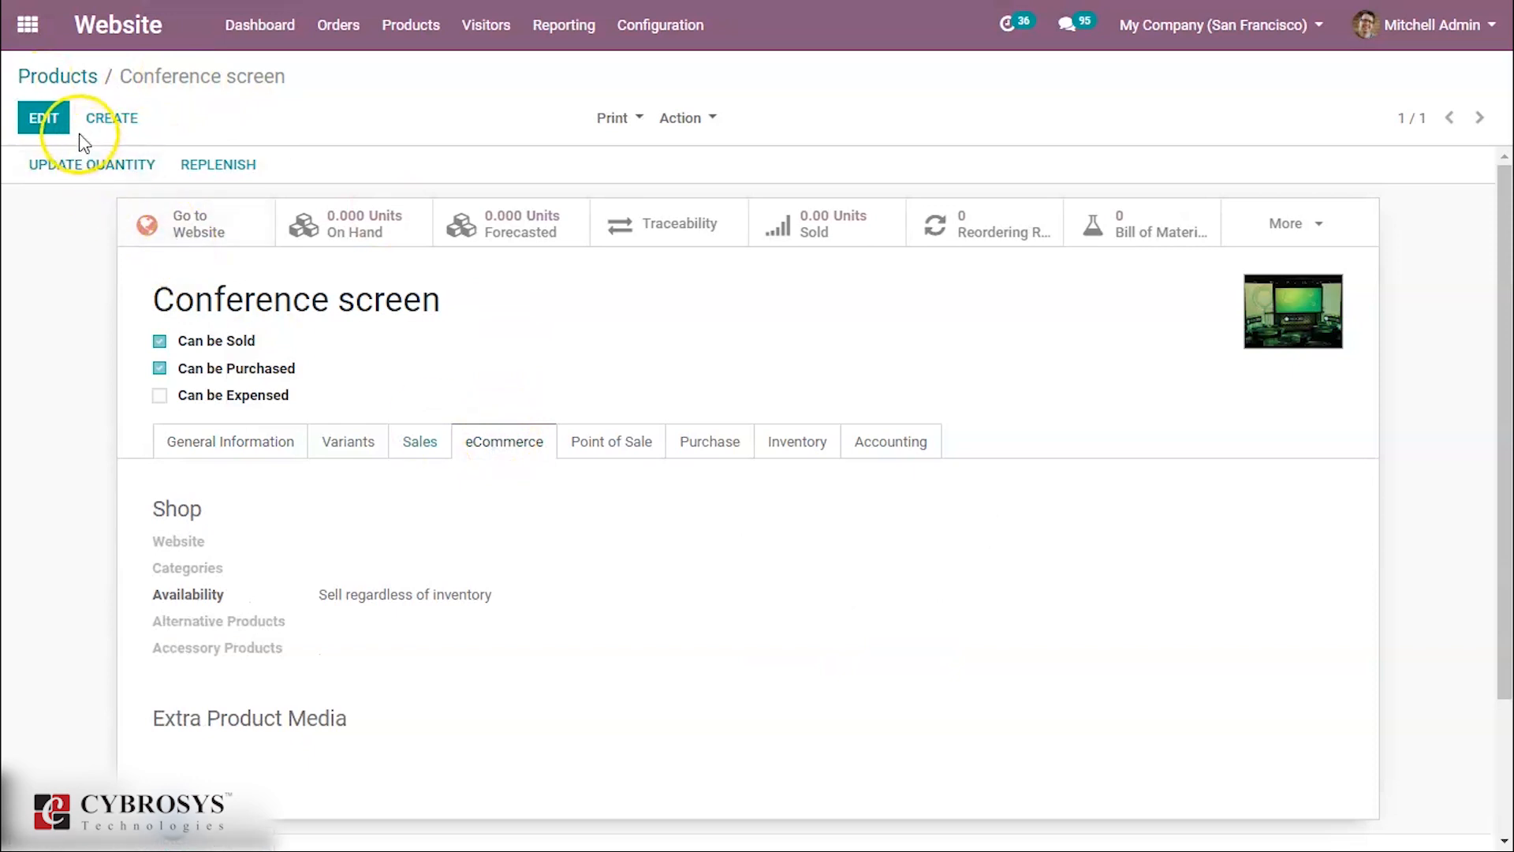
click(43, 119)
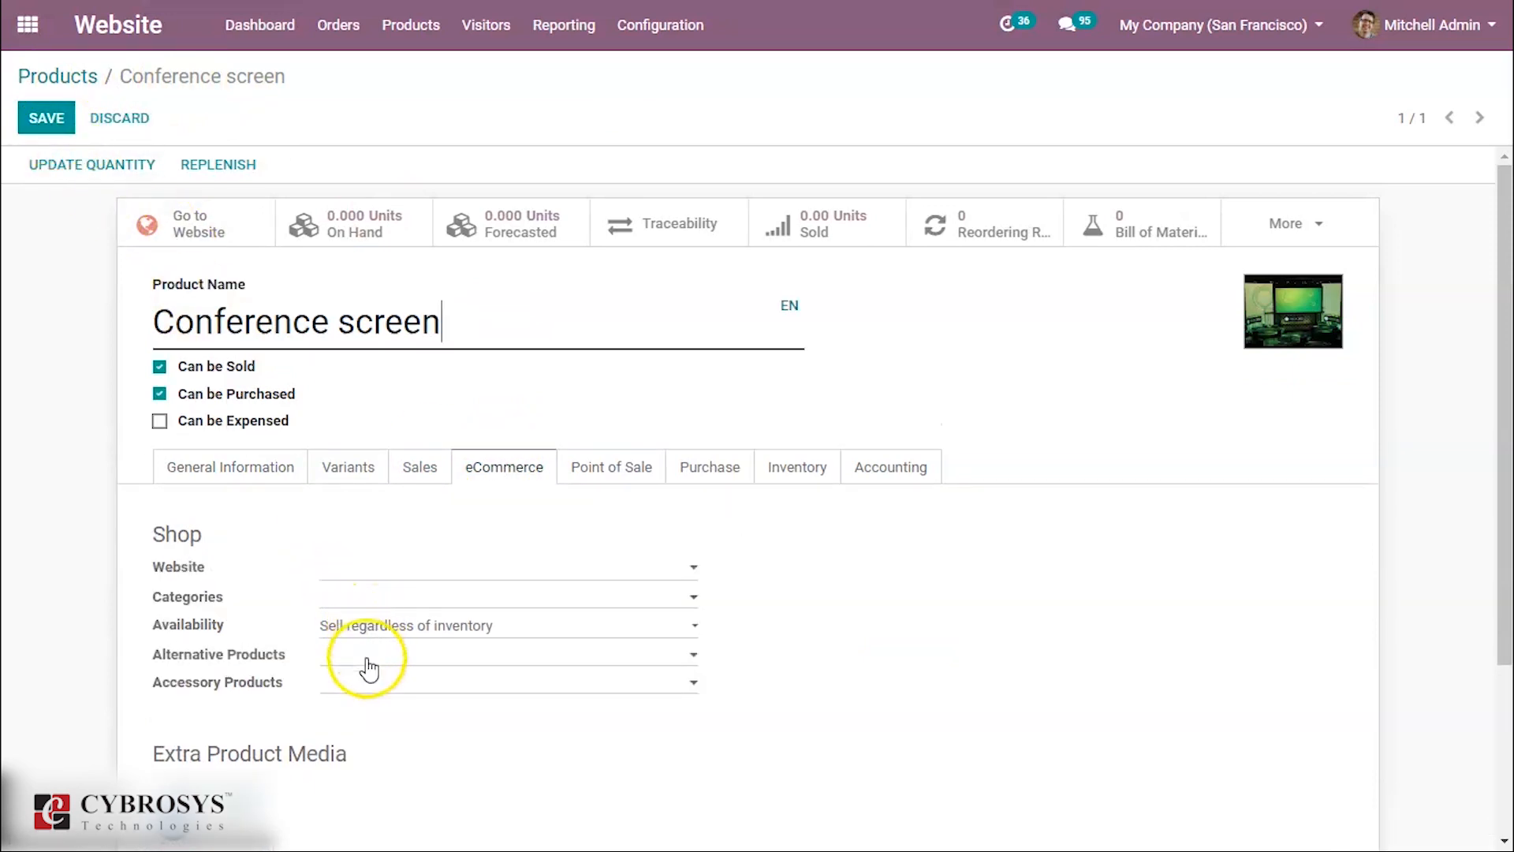
click(506, 653)
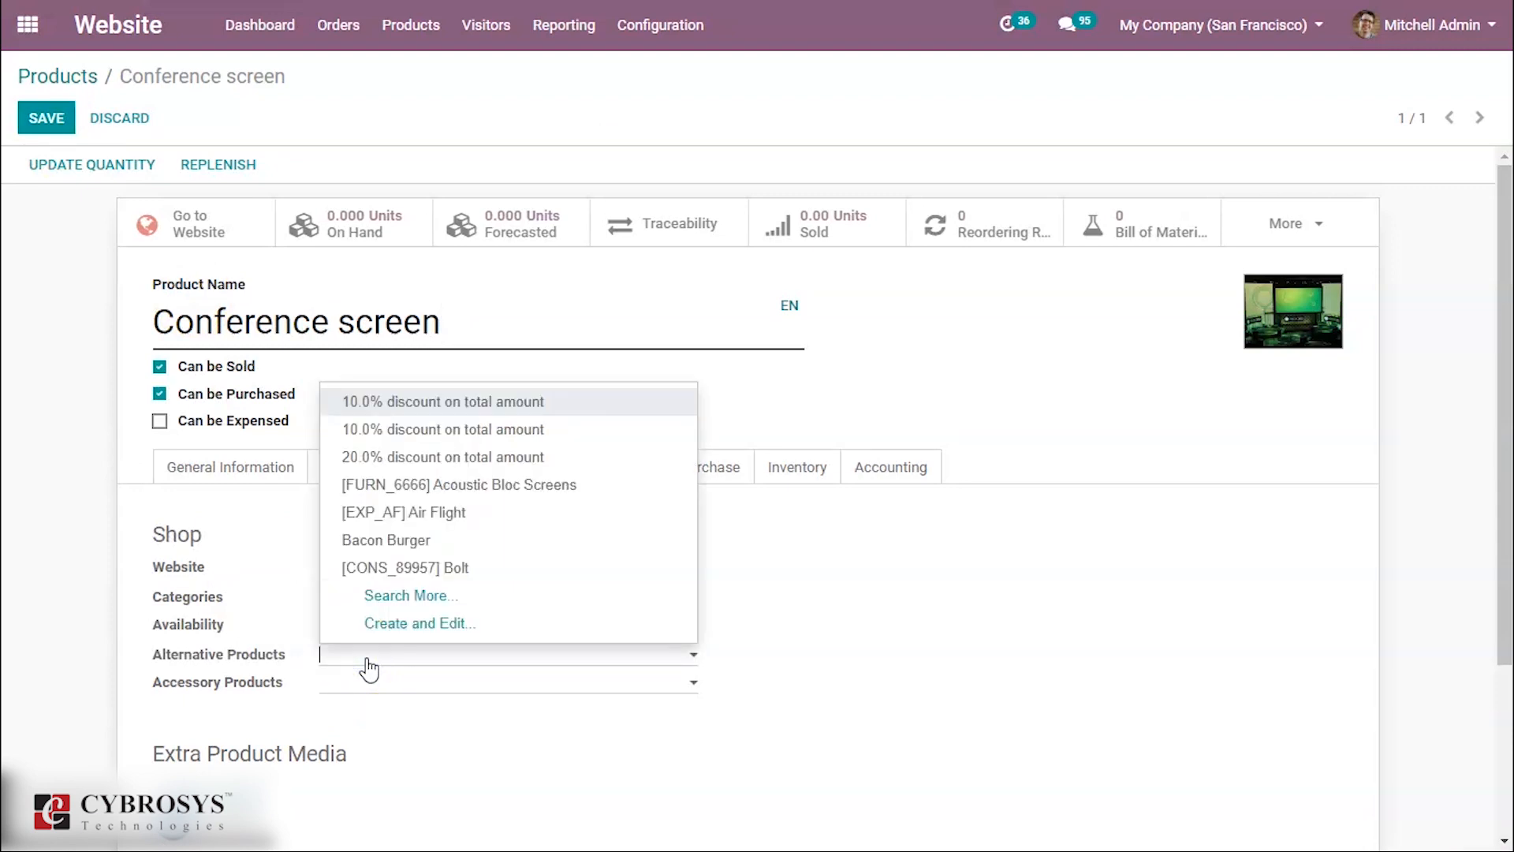
text(al)
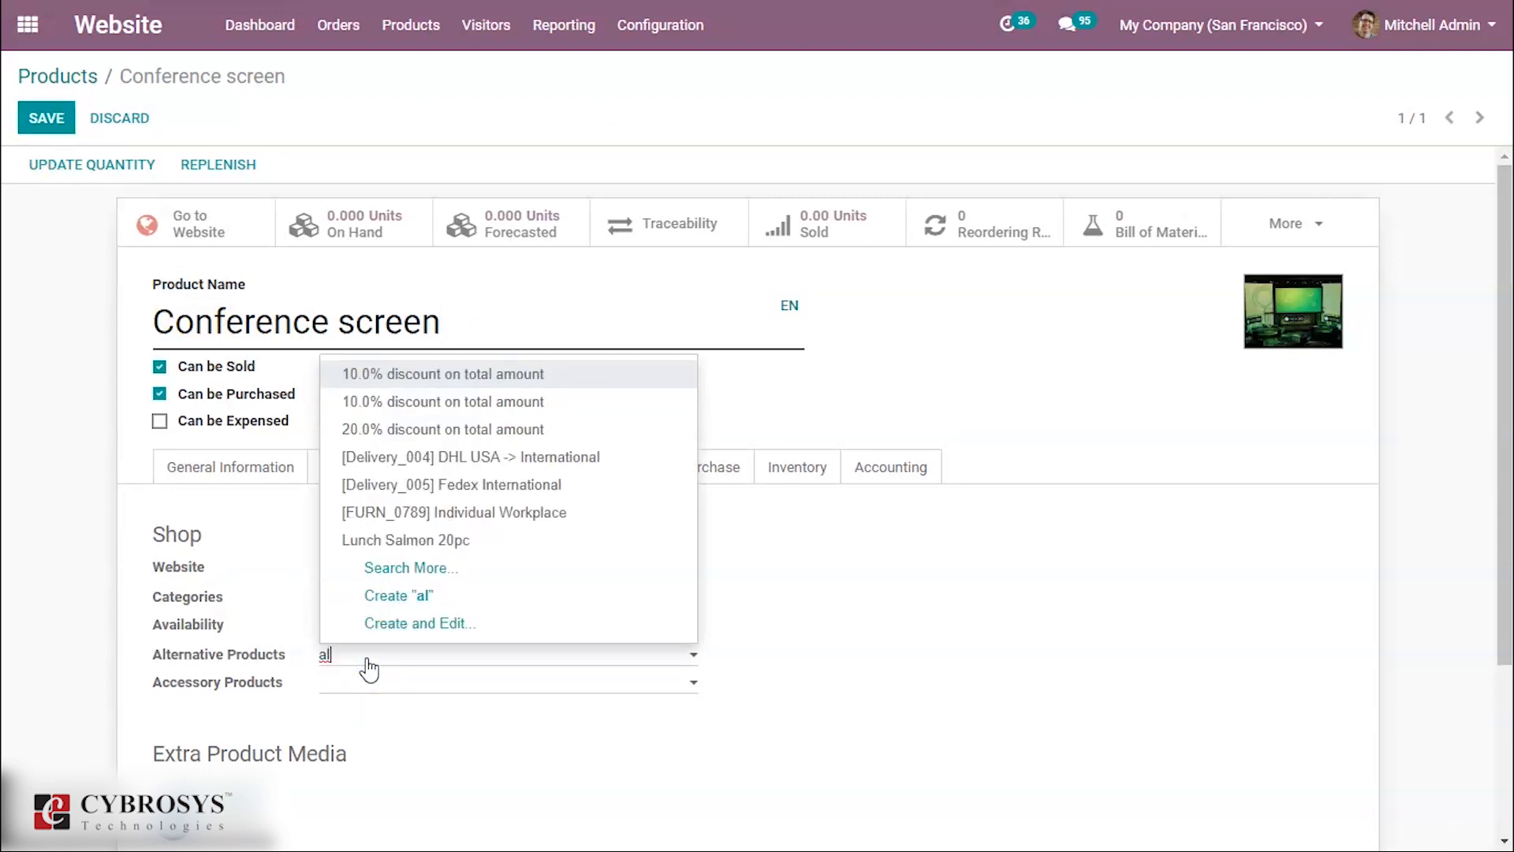
text(aco)
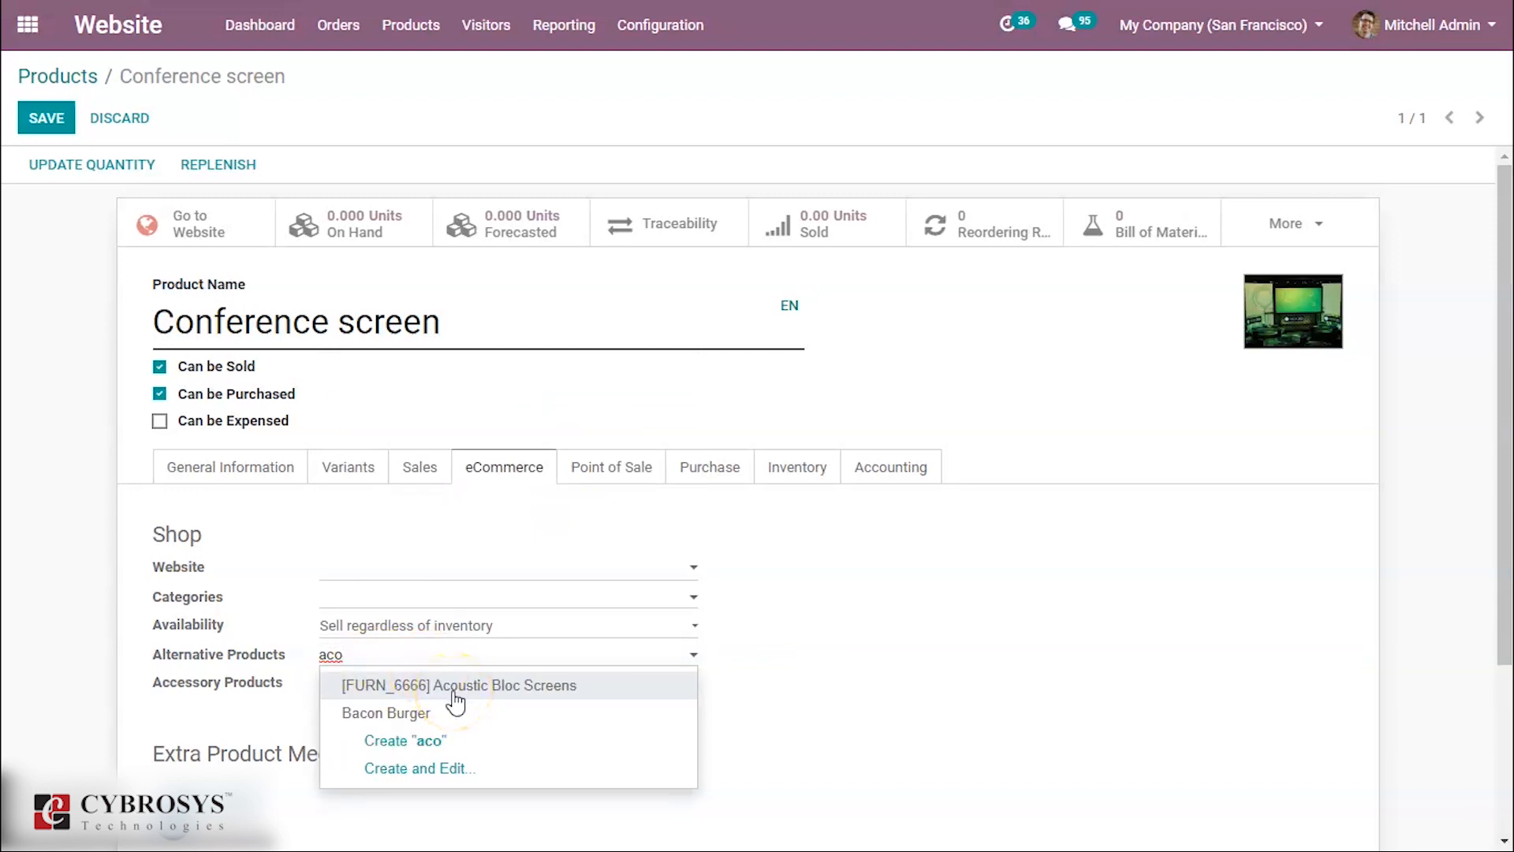
click(459, 685)
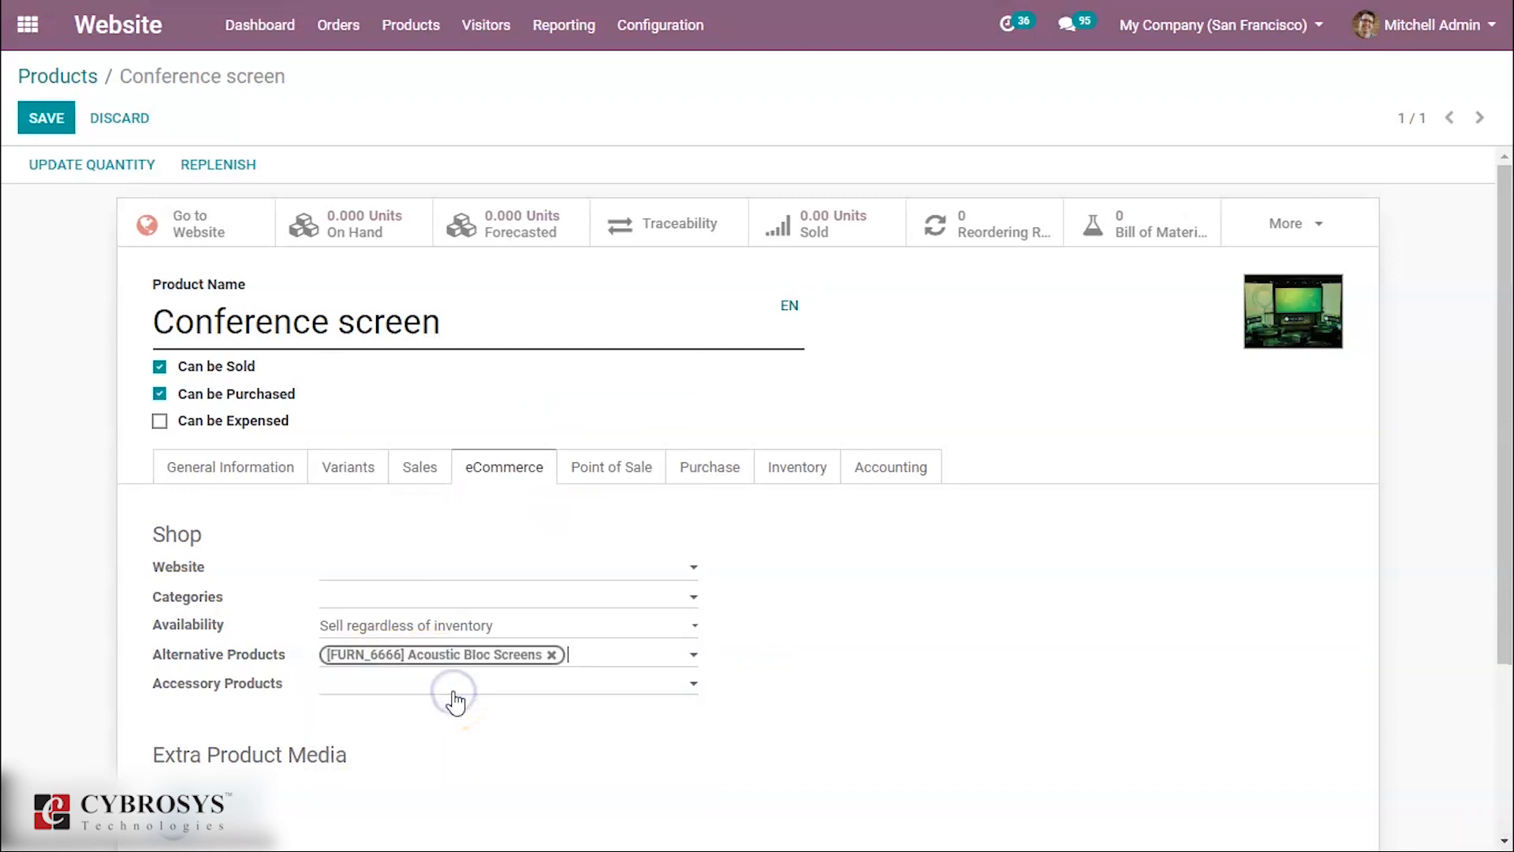
mouse_move(104, 359)
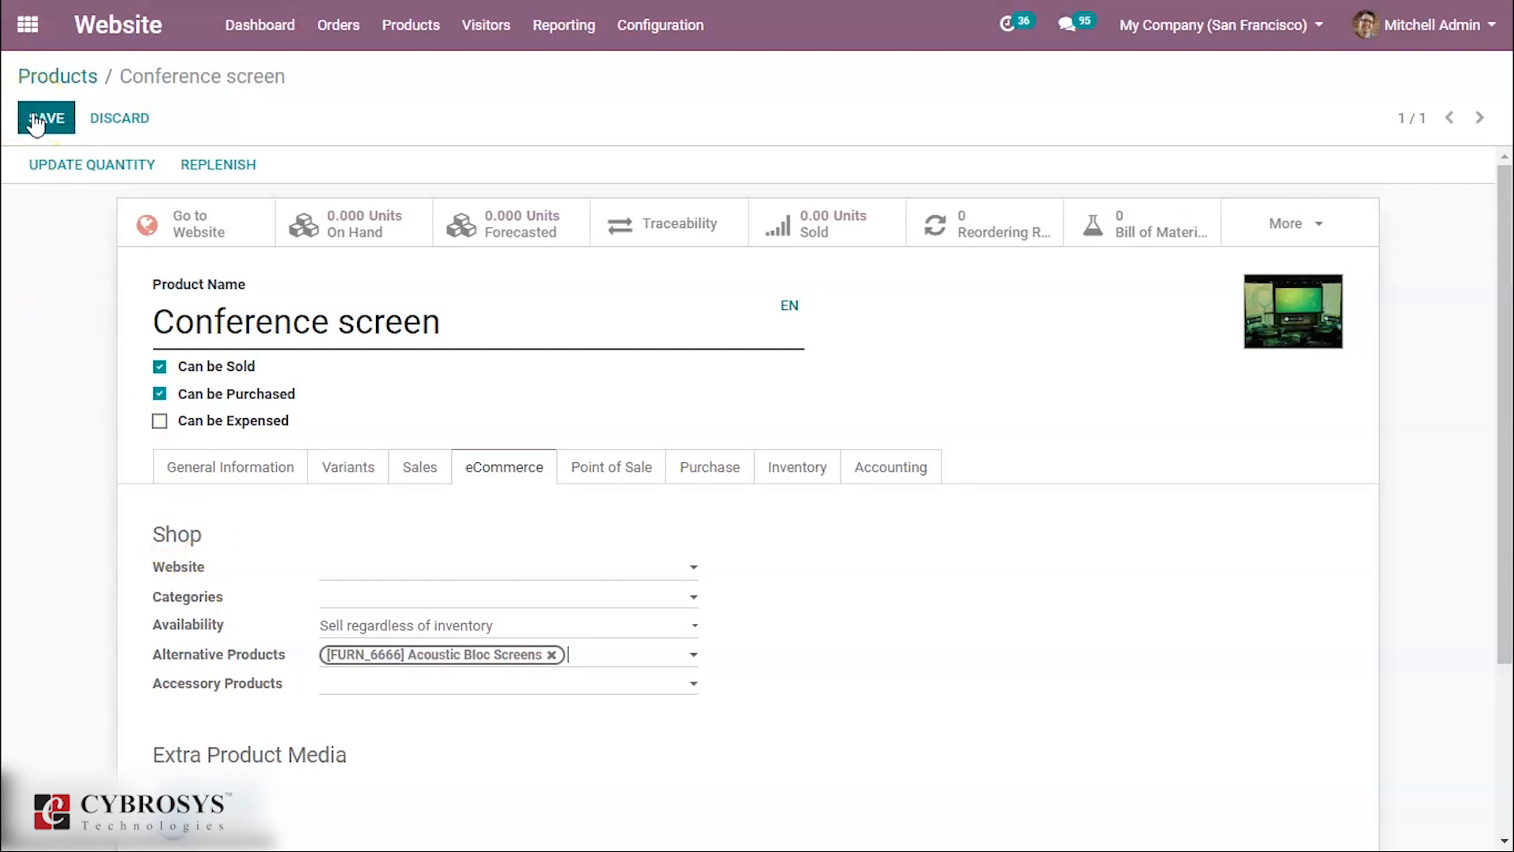
Step: Save the Conference screen record with Acoustic Bloc Screens as alternative product
click(46, 118)
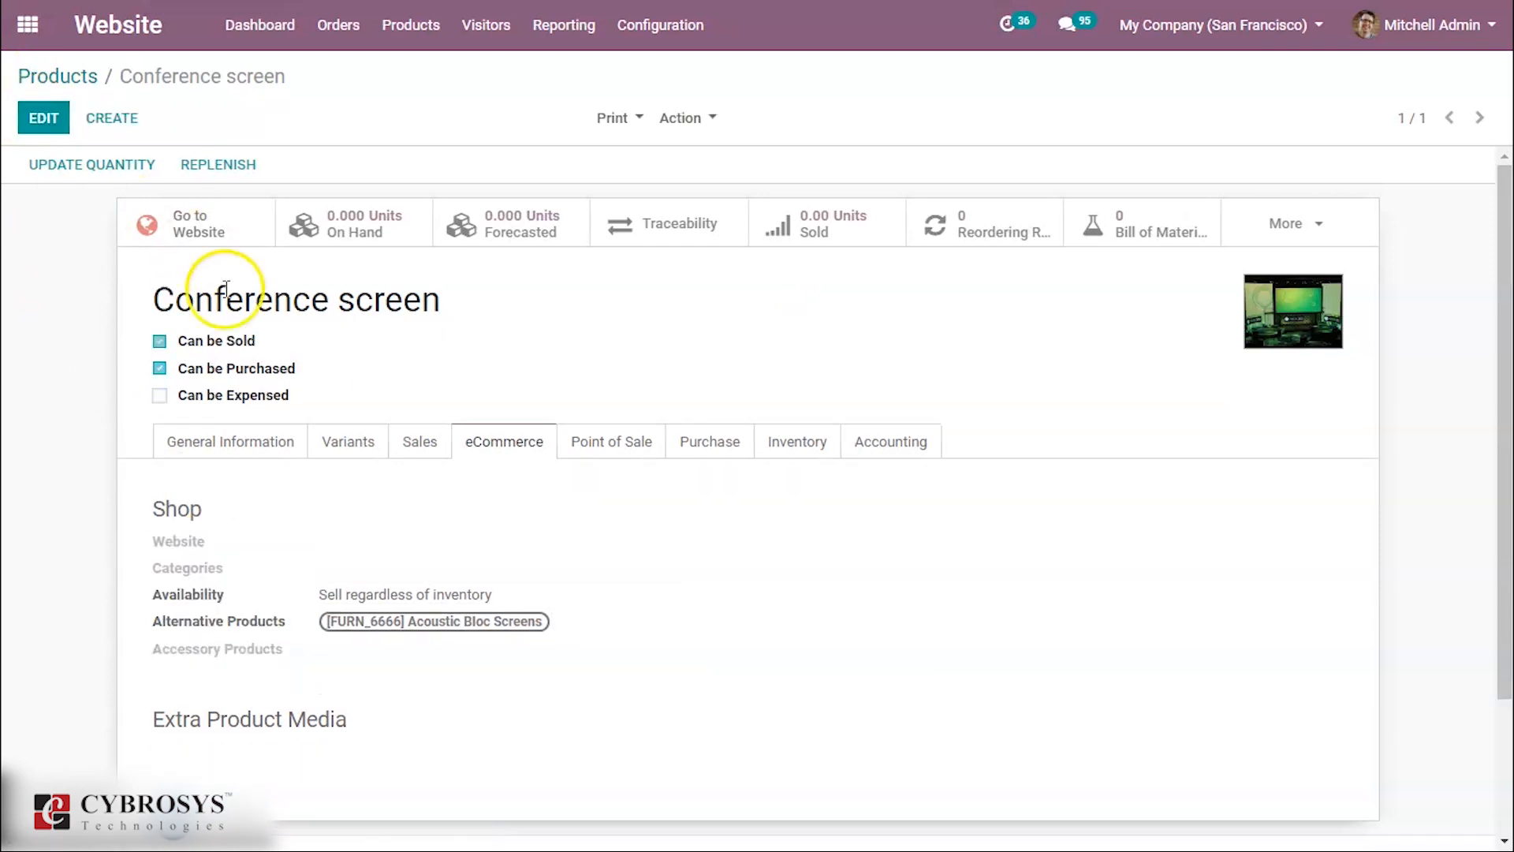
mouse_move(311, 406)
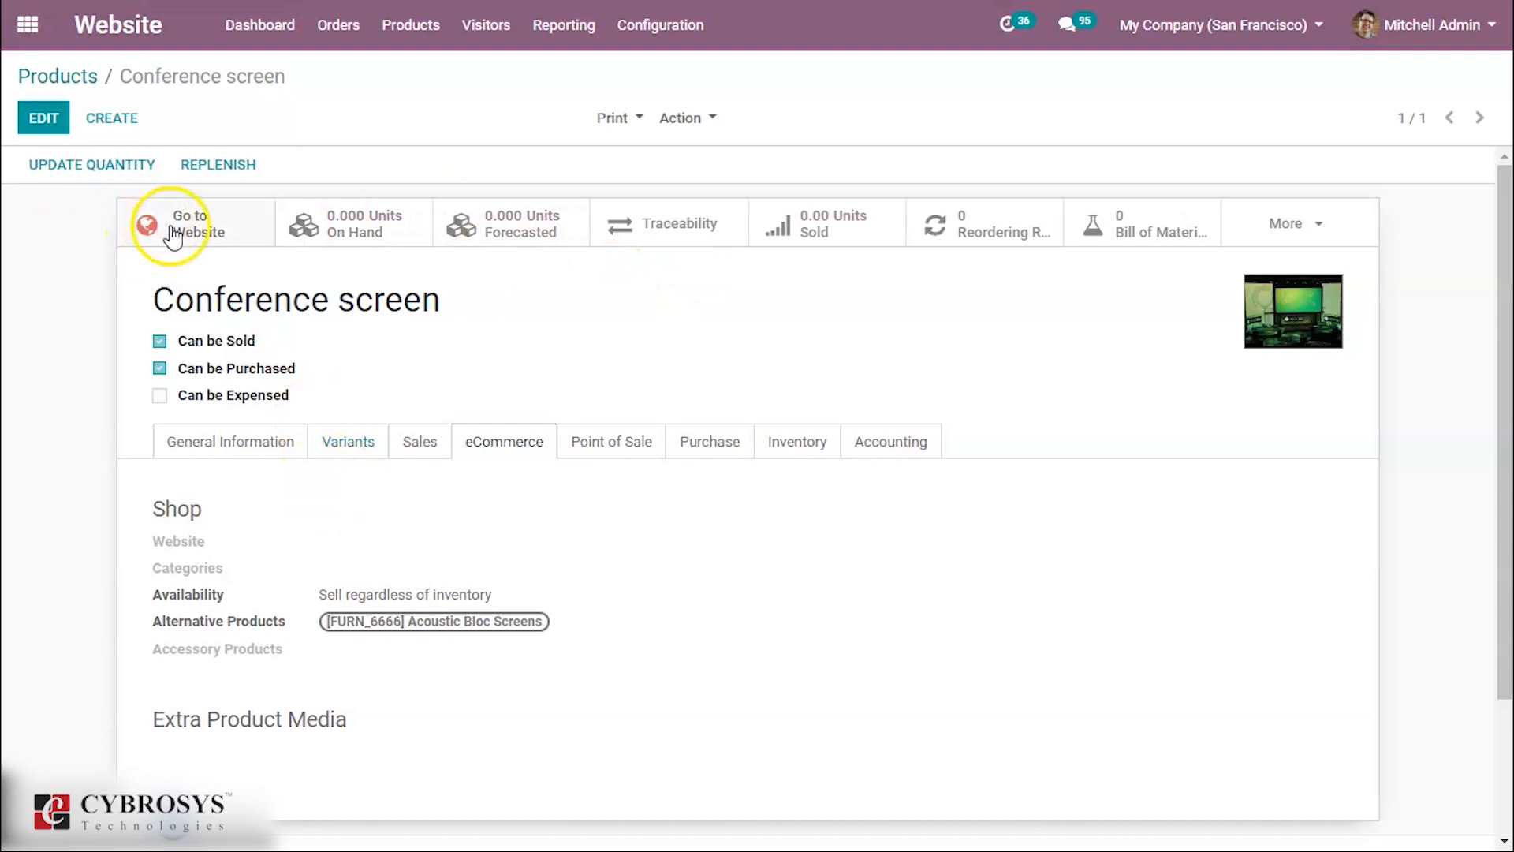
Step: Publish the Conference screen shop page and view its Alternative Products section
click(177, 222)
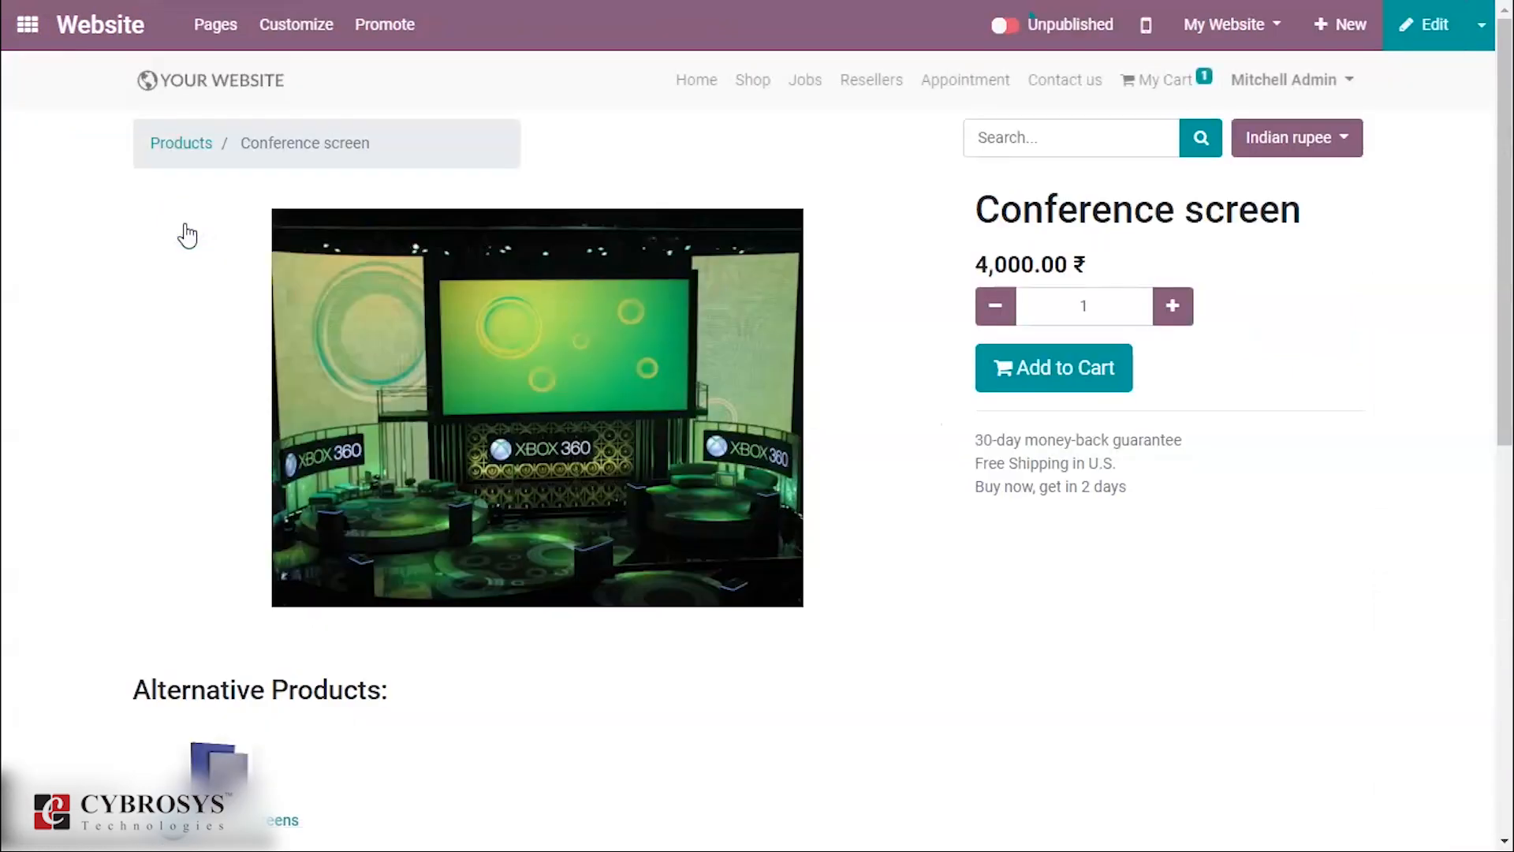
click(1004, 24)
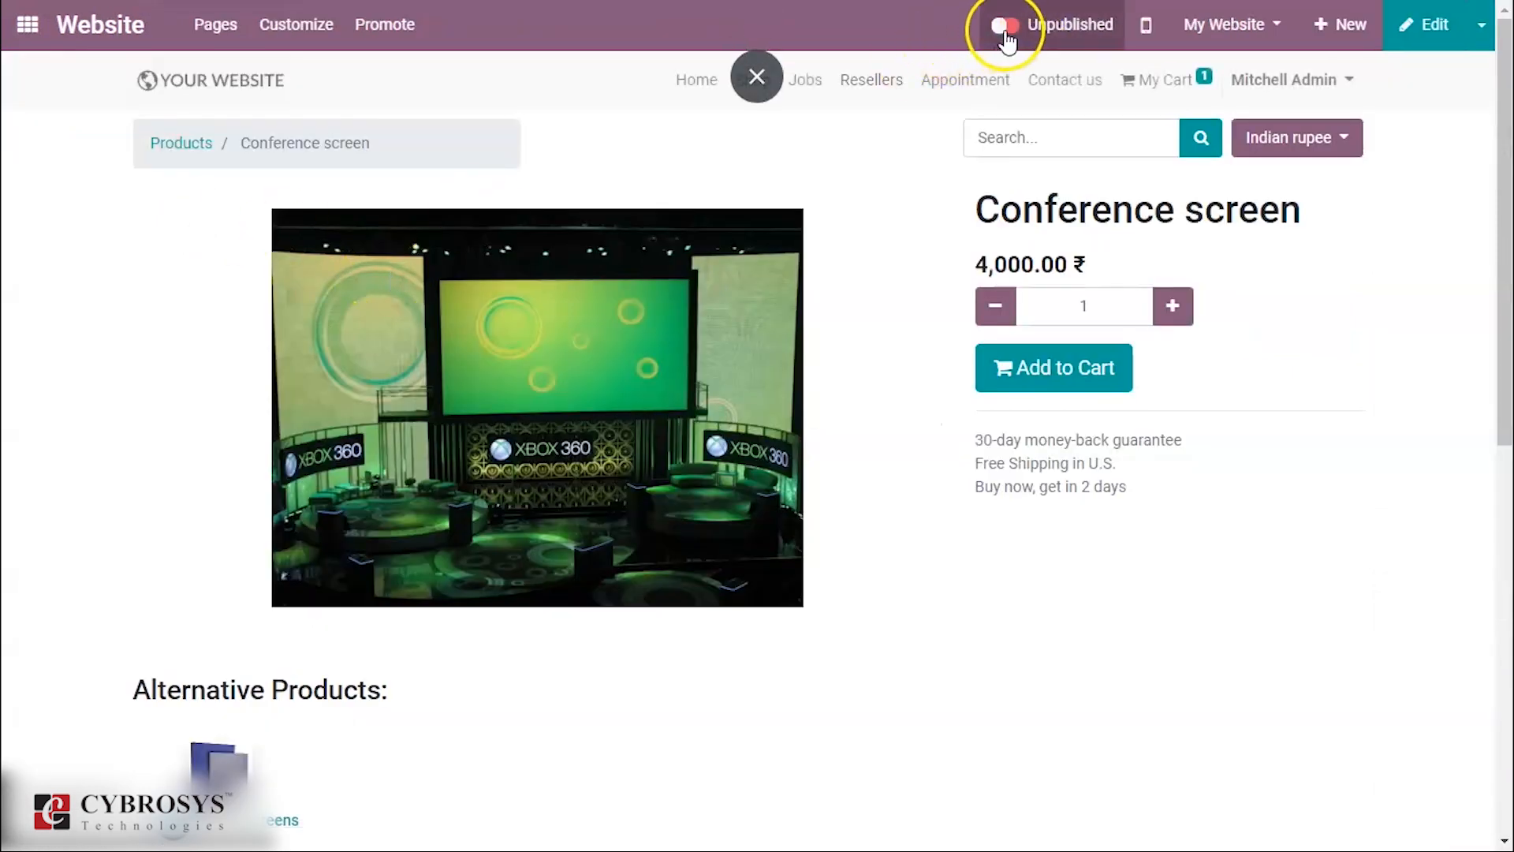
click(1005, 23)
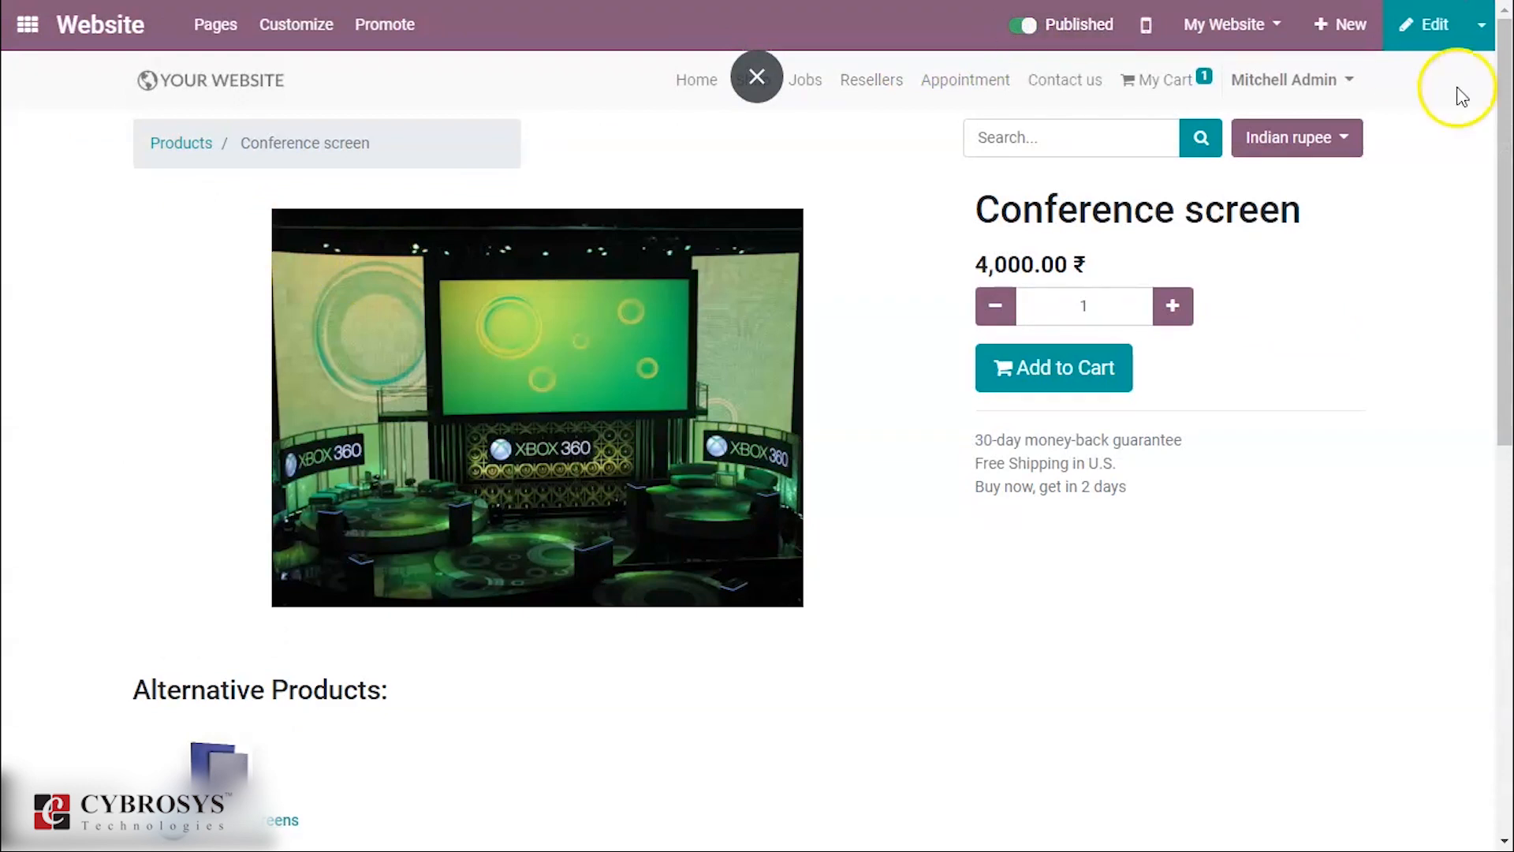
scroll(down, 3)
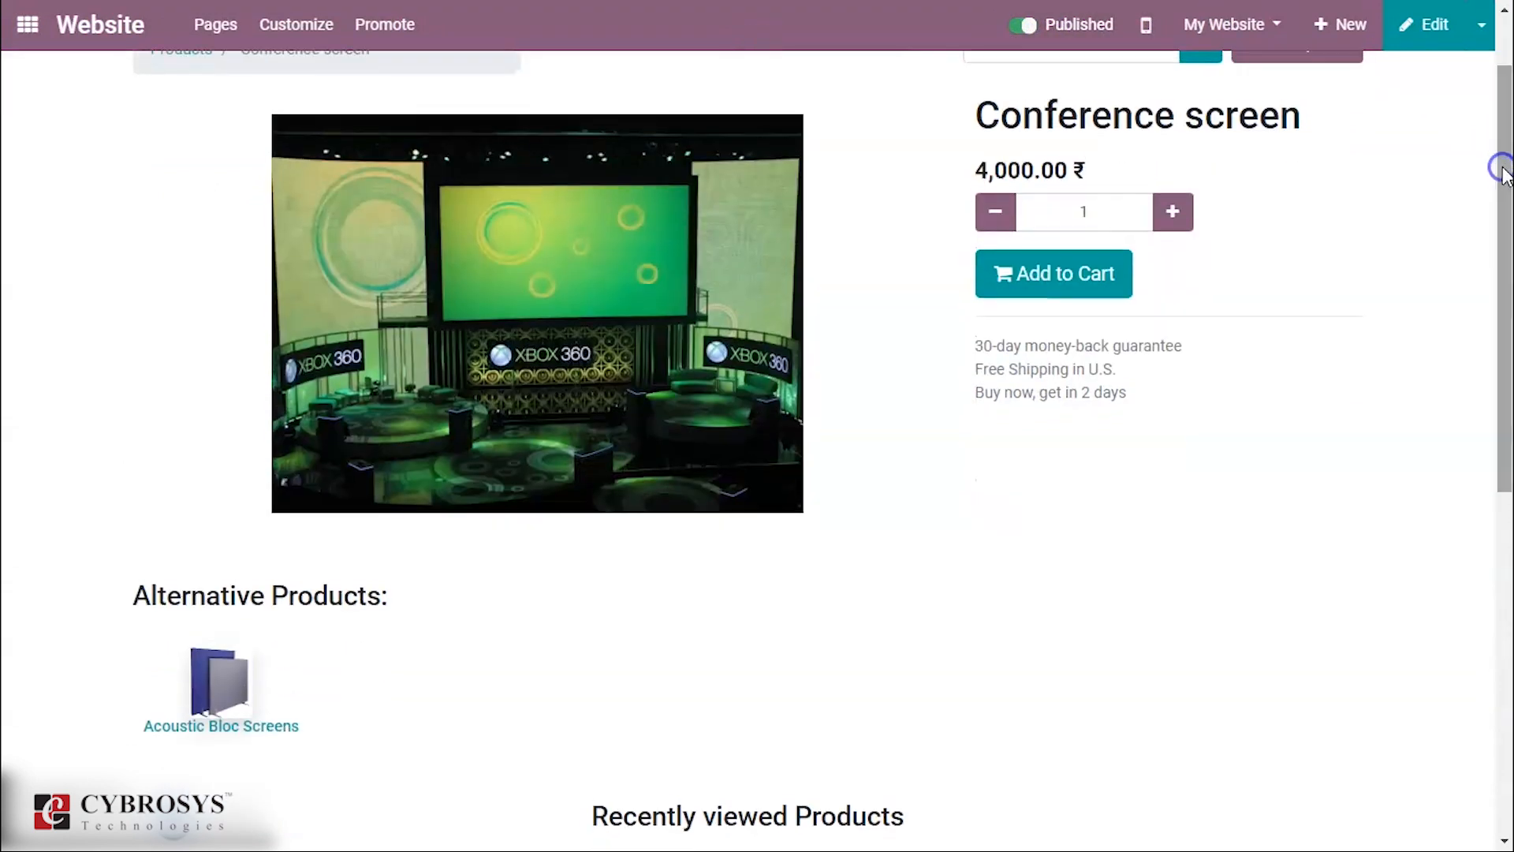
mouse_move(584, 334)
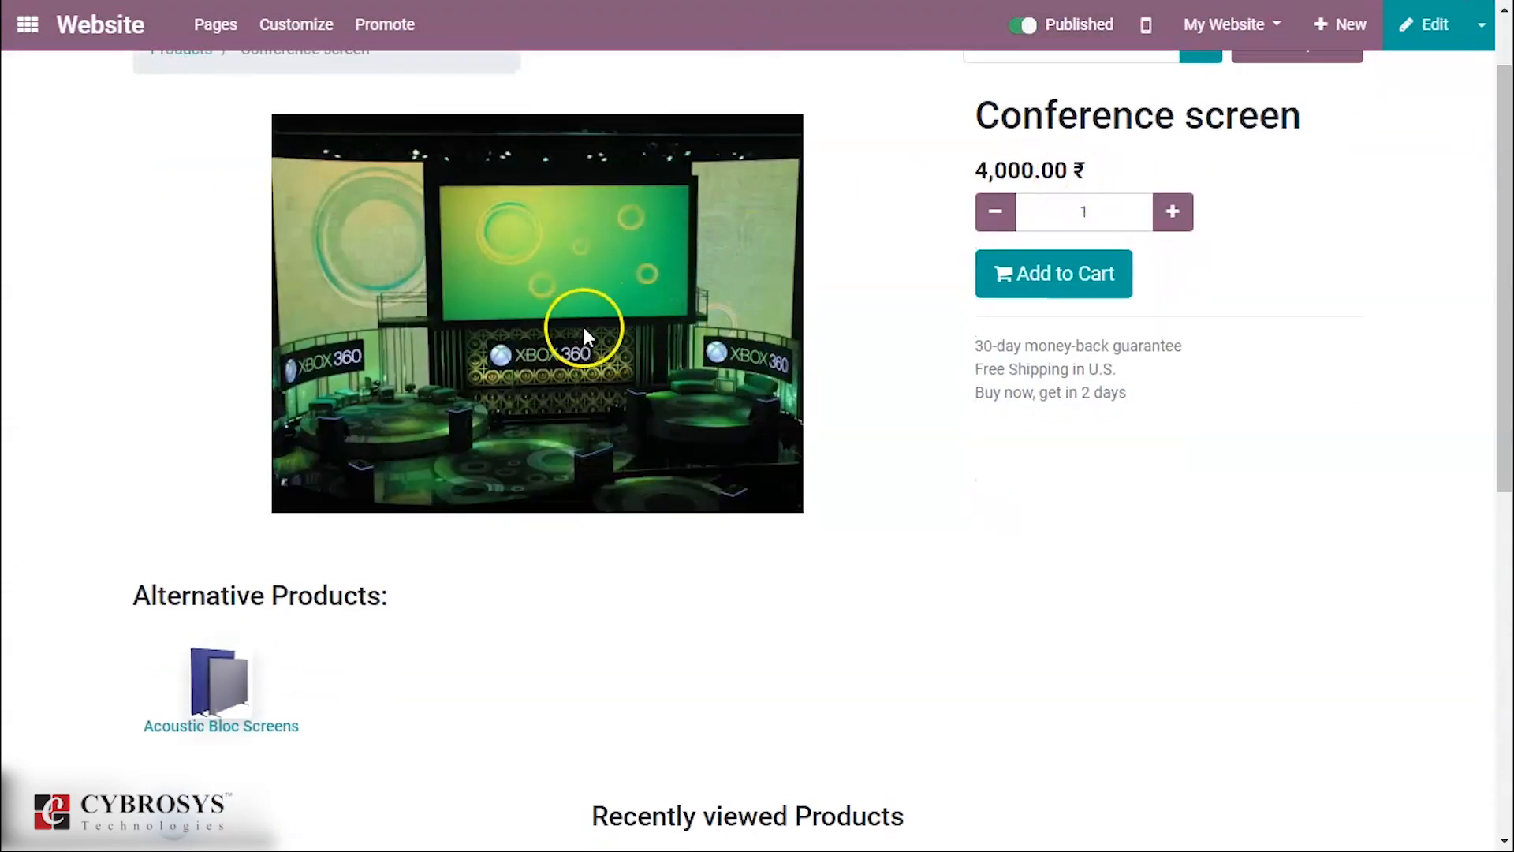
mouse_move(265, 686)
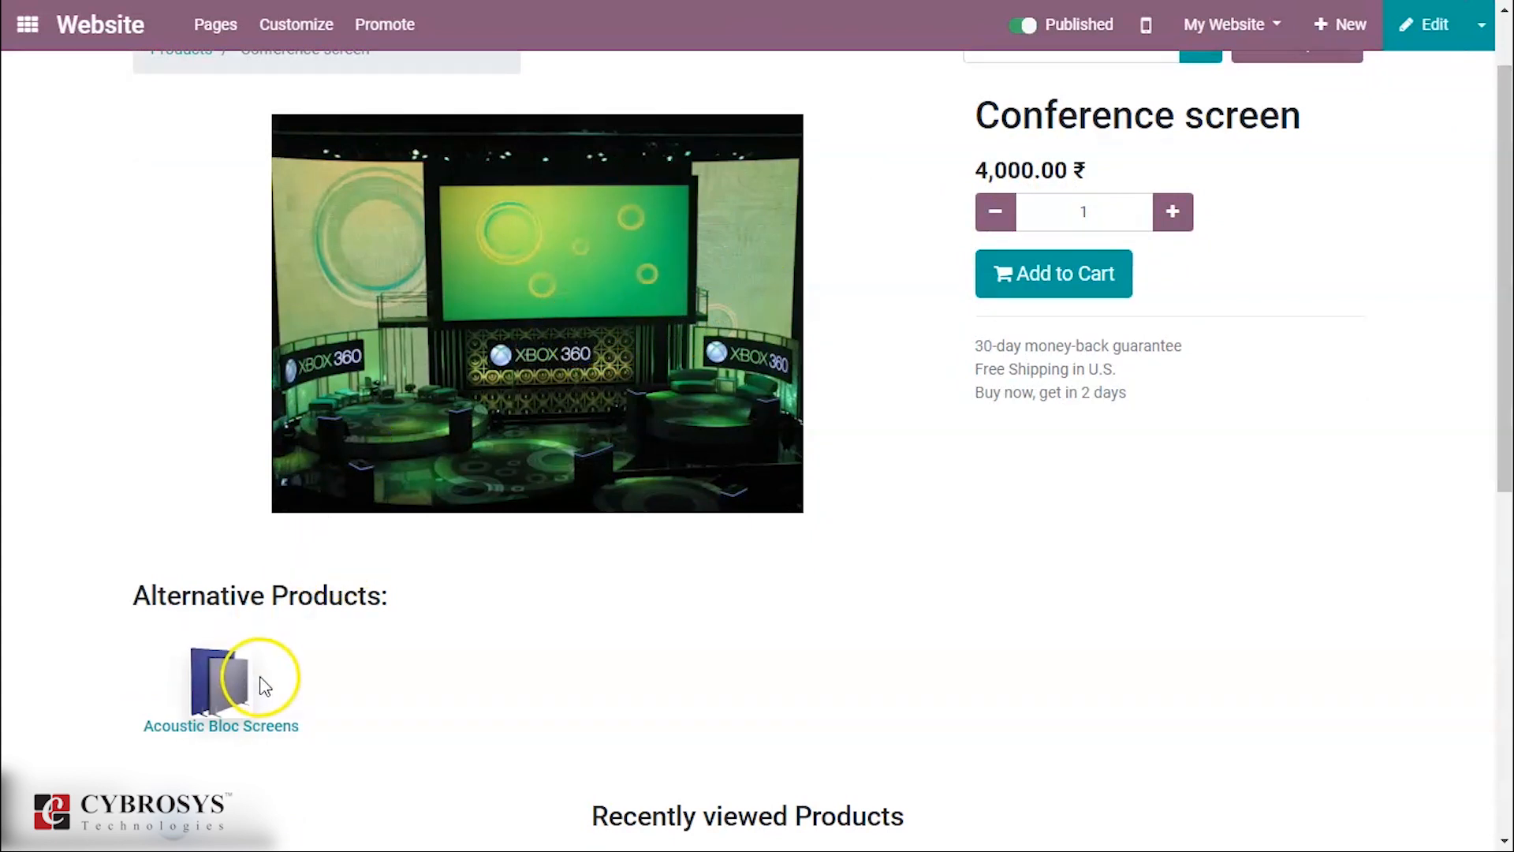
mouse_move(226, 728)
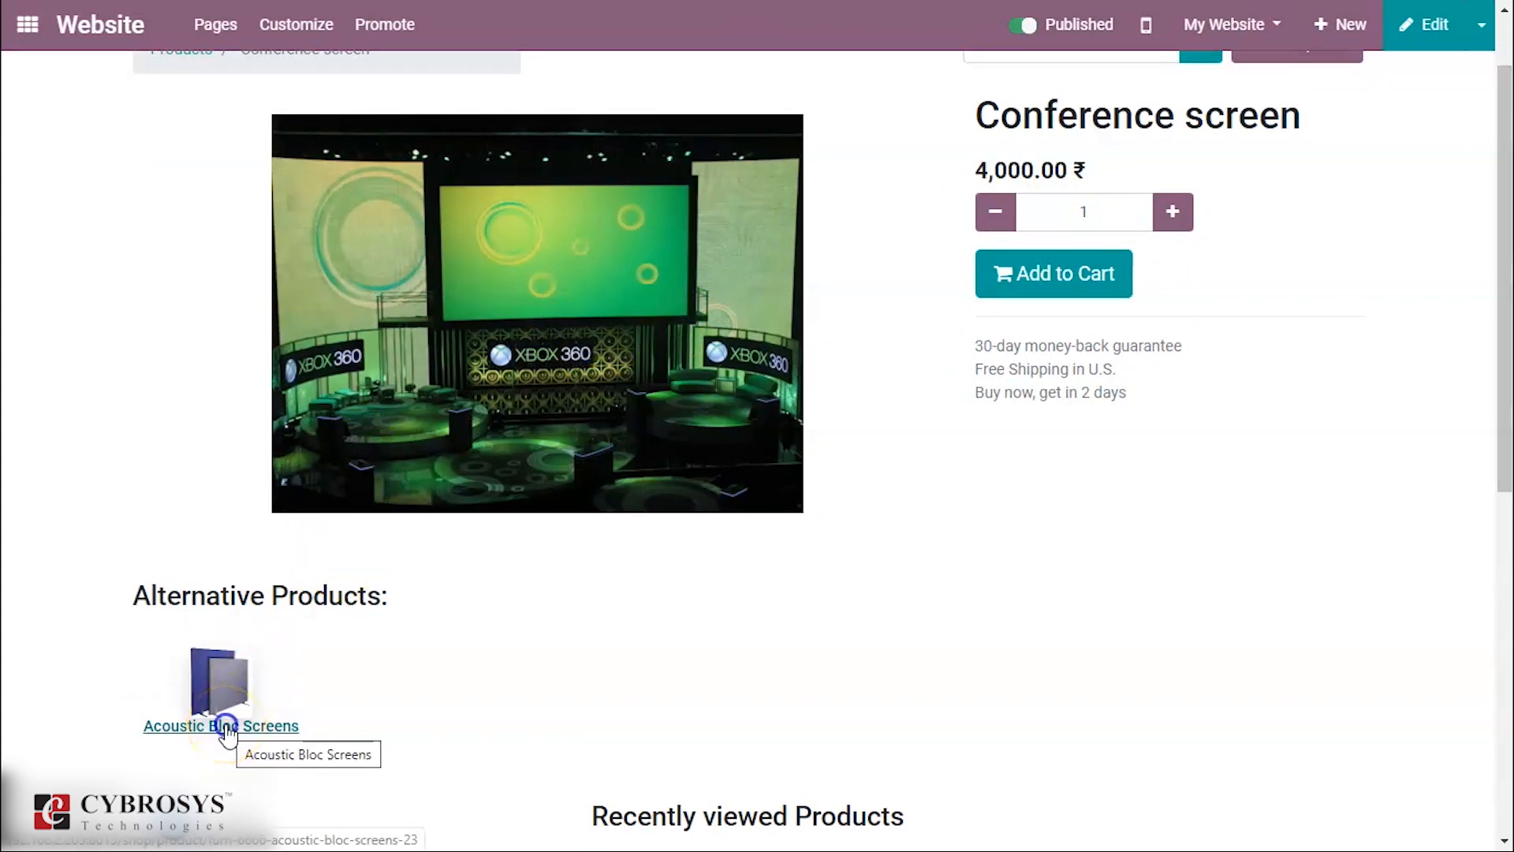
Step: Follow the Acoustic Bloc Screens alternative link to confirm the two-way product link
click(221, 726)
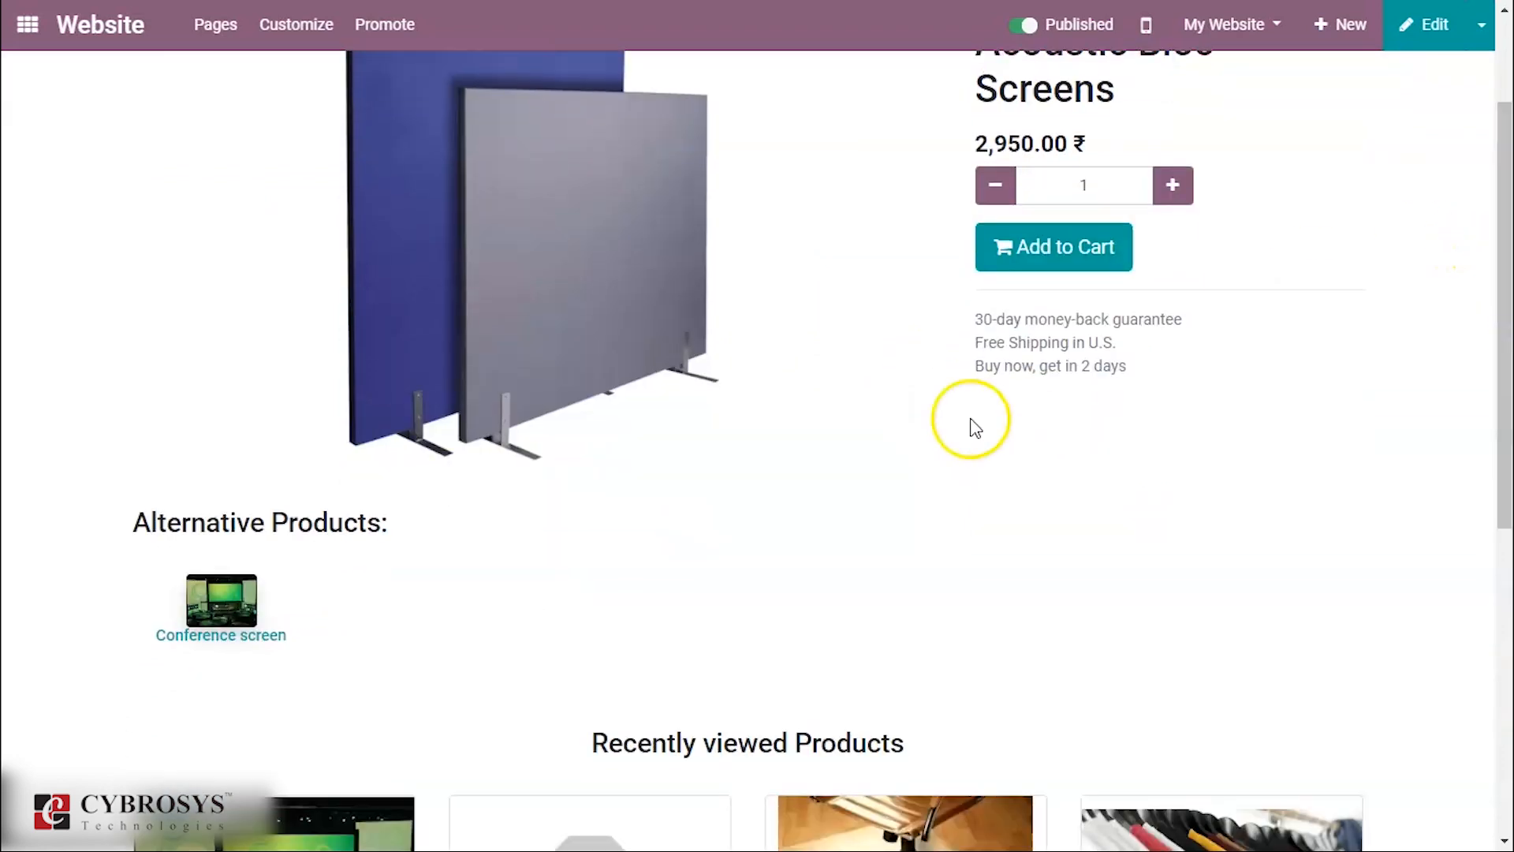
mouse_move(392, 618)
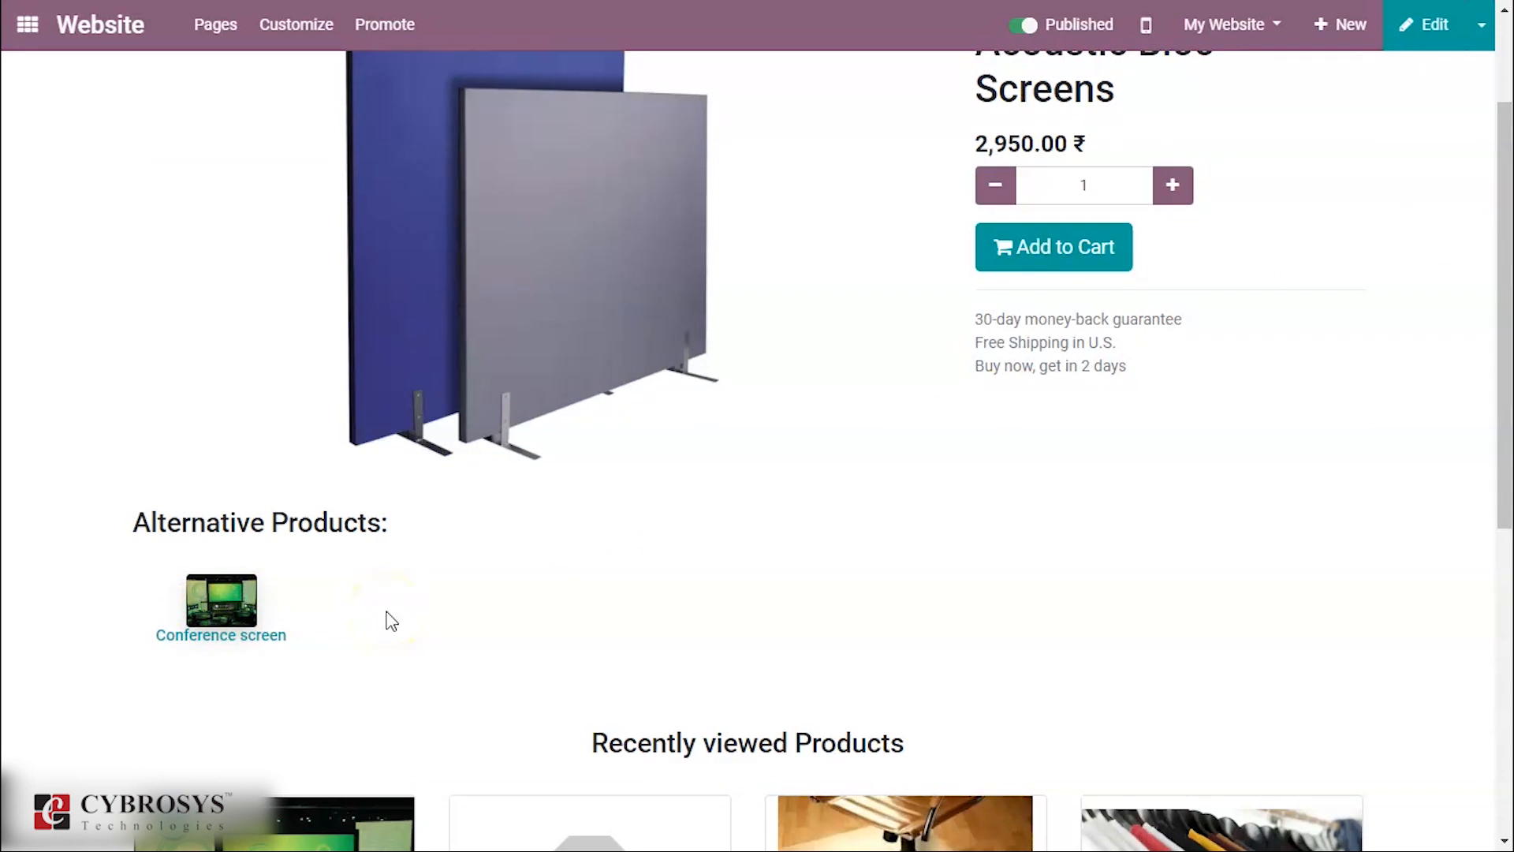
mouse_move(402, 619)
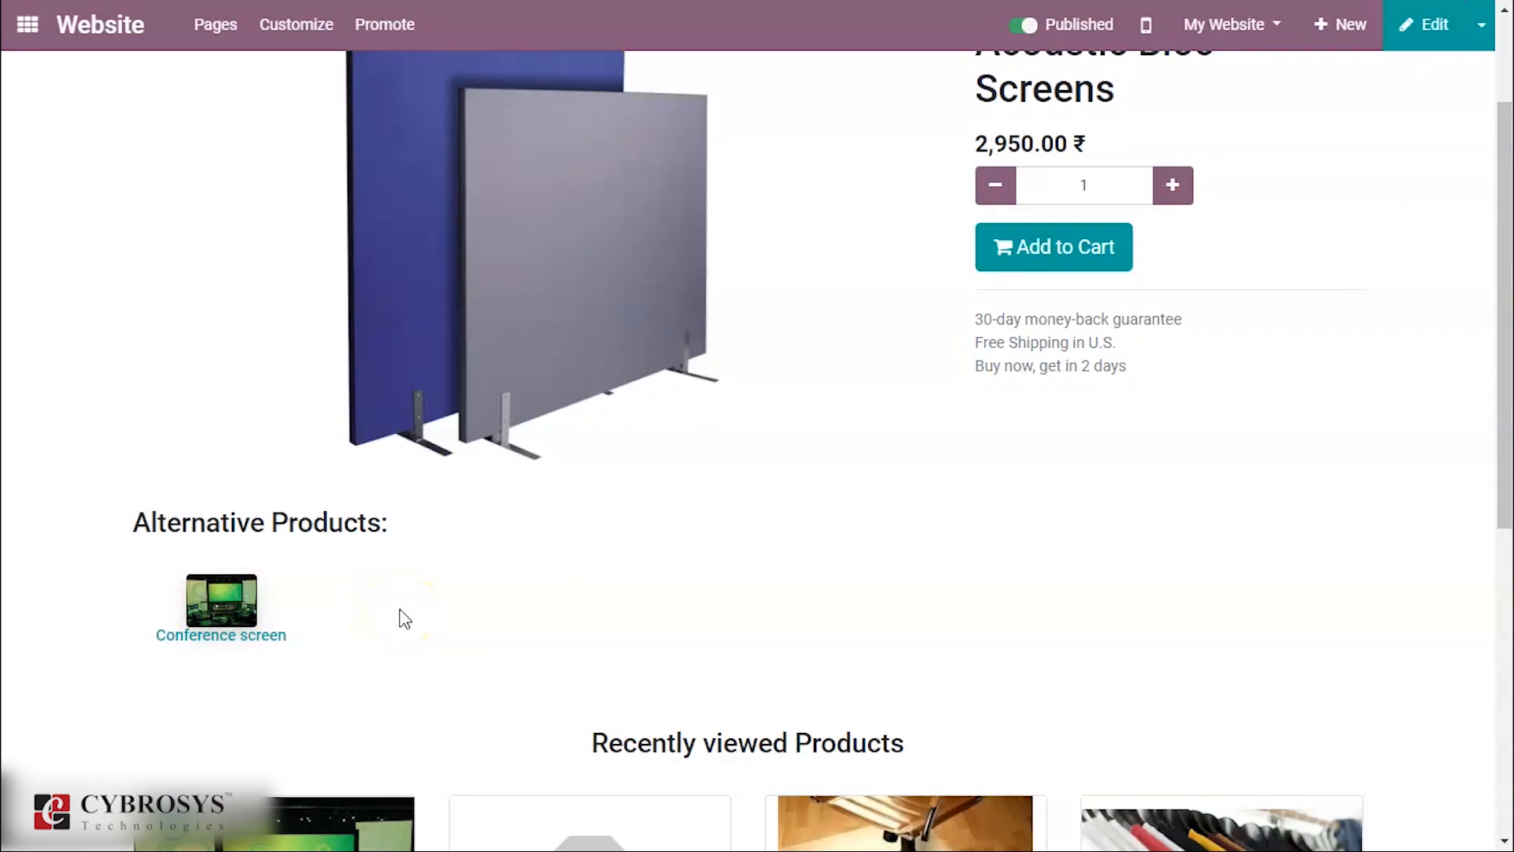